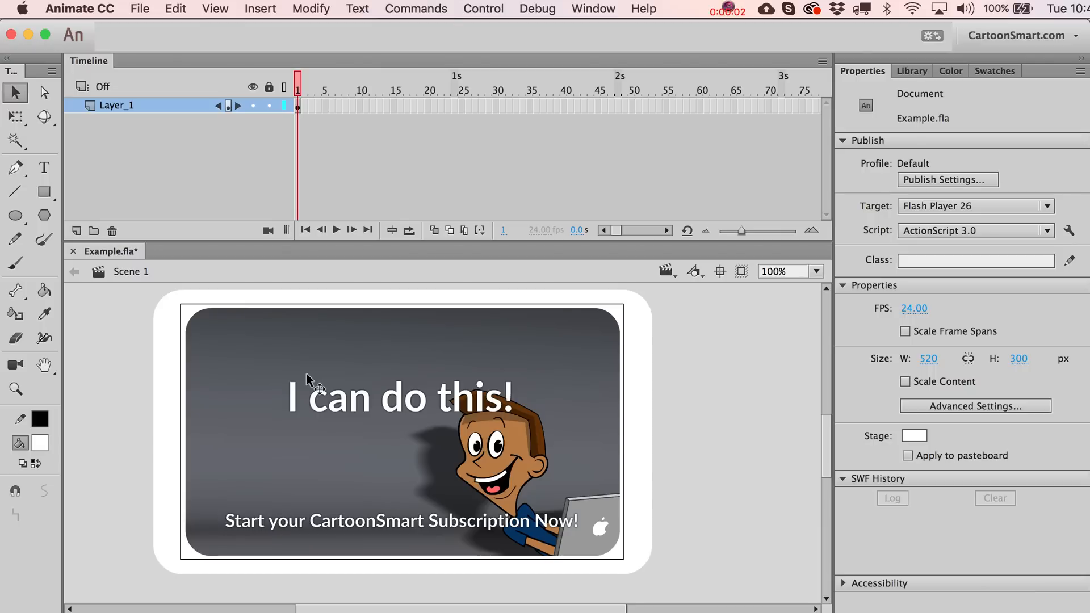
mouse_move(111, 209)
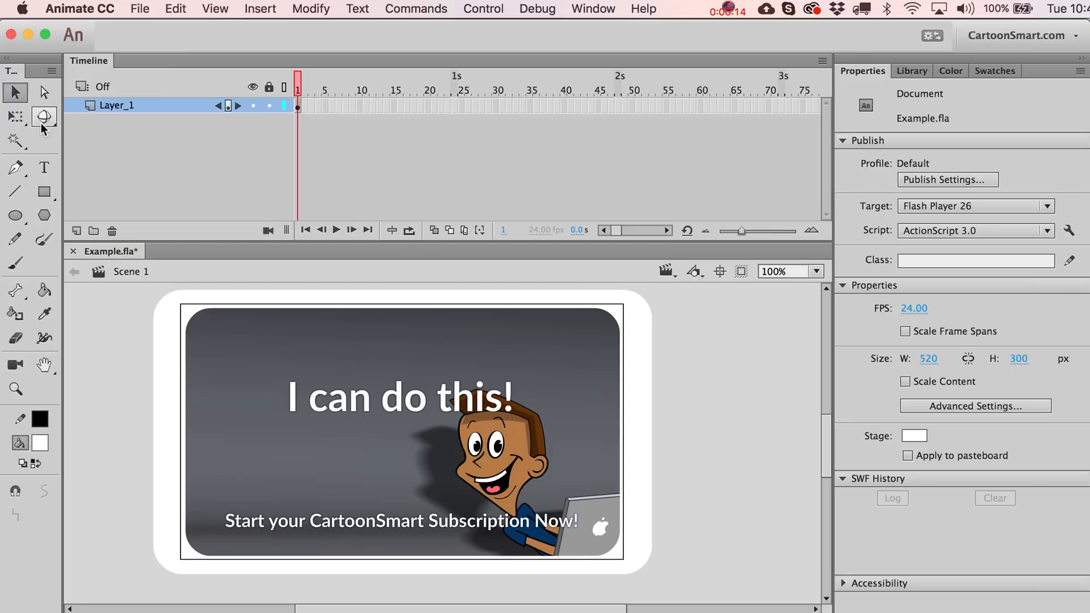
mouse_move(43, 116)
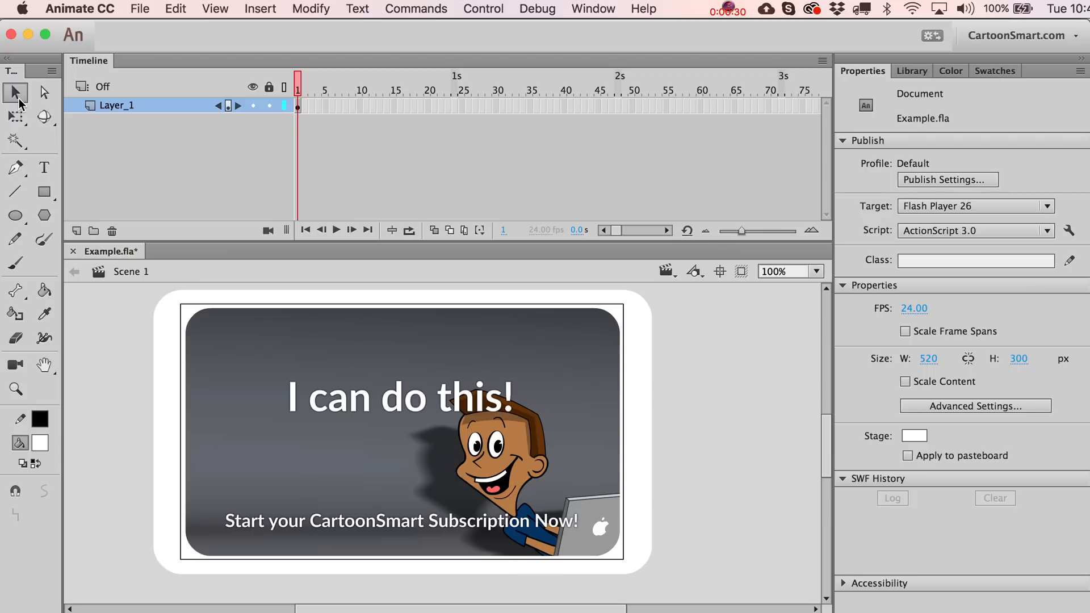
- Review the Selection tools in the Tools panel and bring up the Animate CC application menu
click(43, 92)
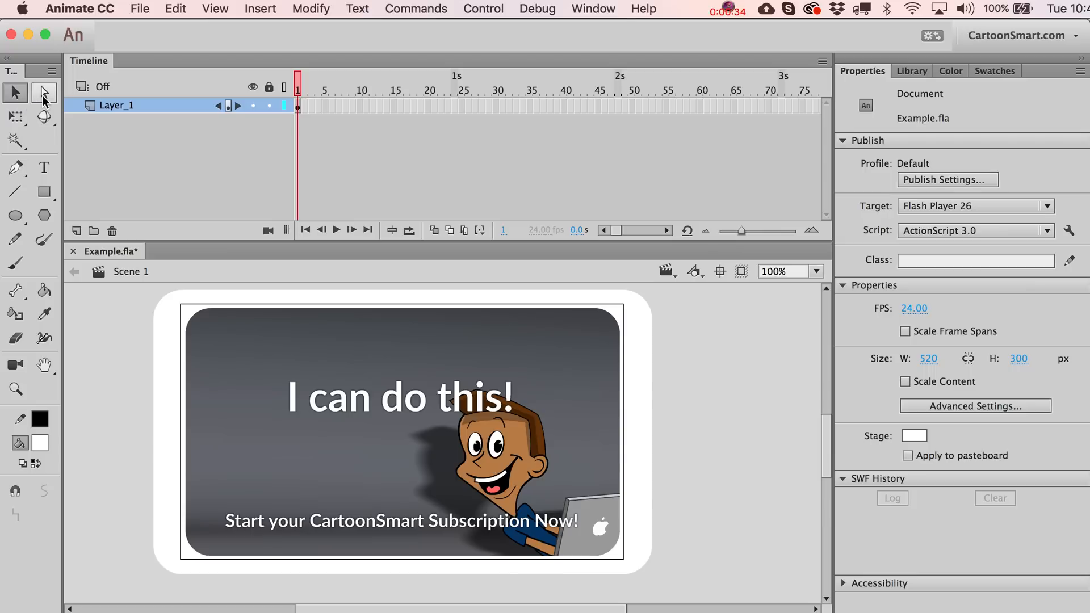
mouse_move(43, 94)
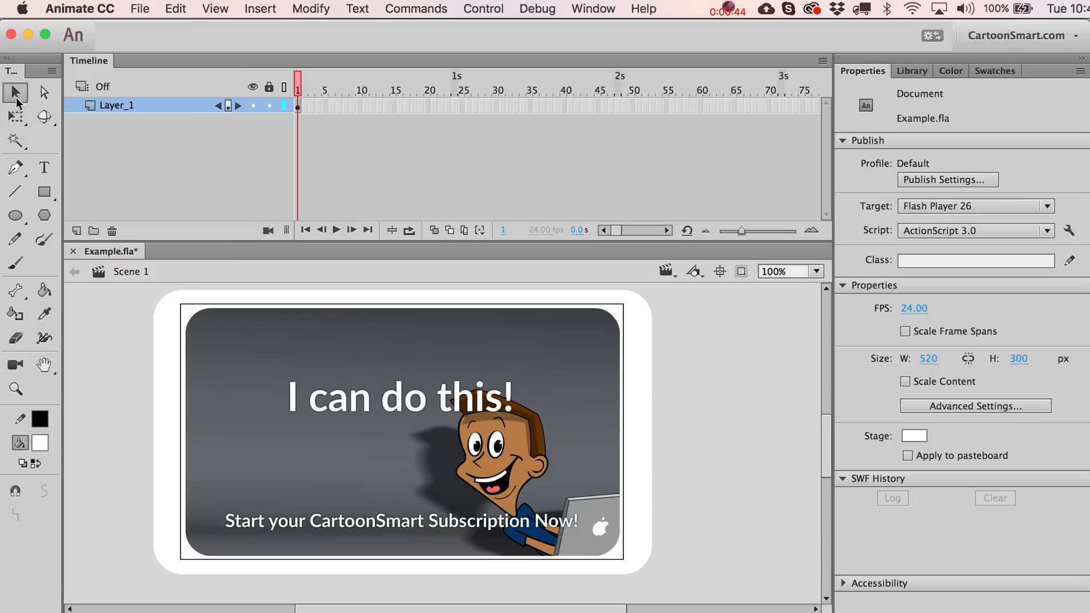
mouse_move(15, 90)
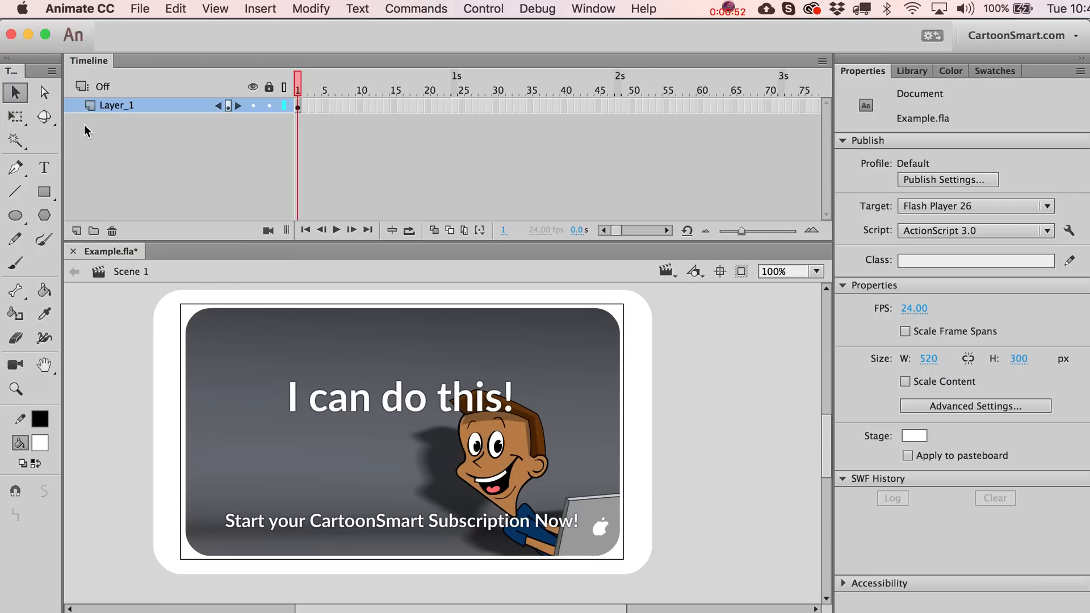
mouse_move(15, 92)
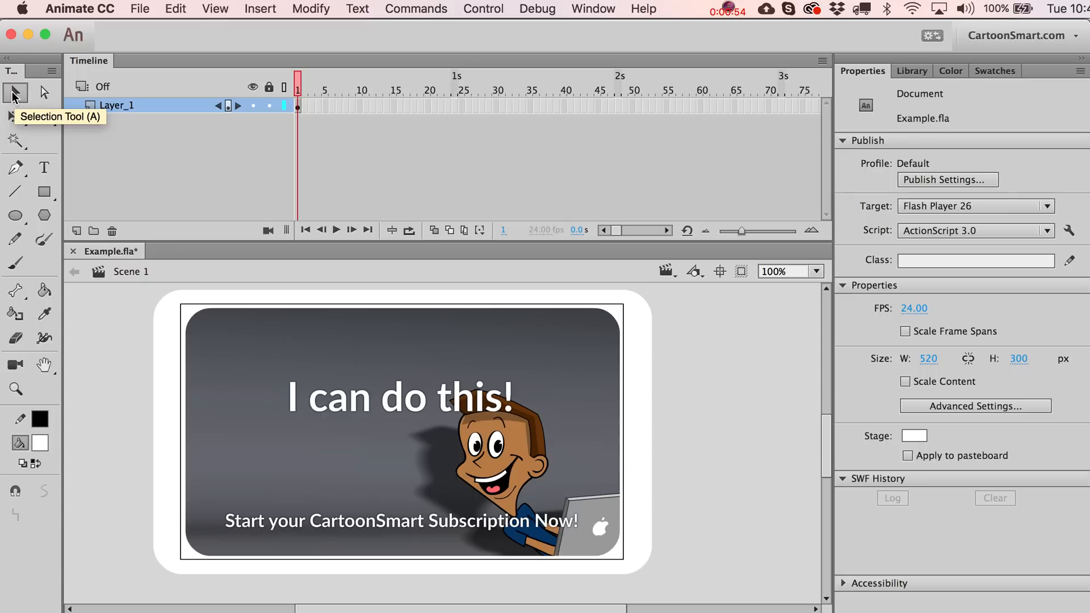
click(79, 8)
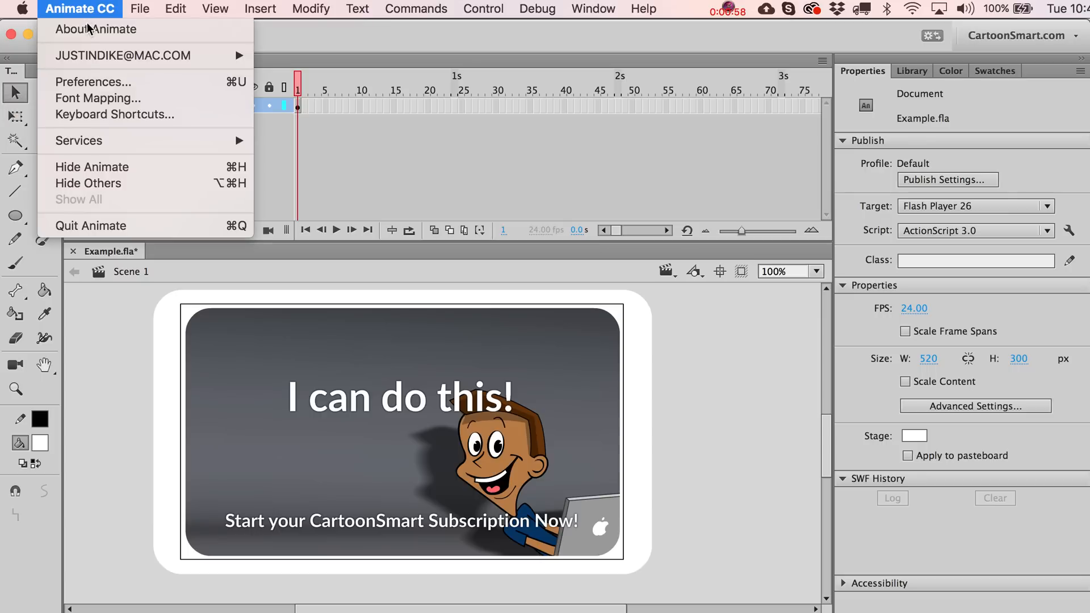
click(94, 82)
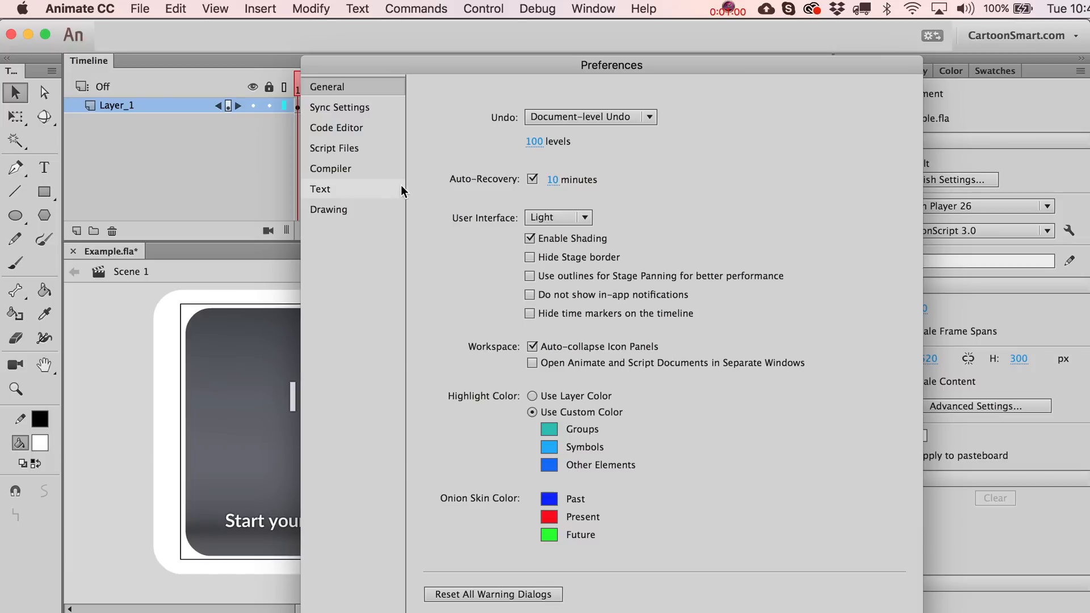
click(80, 8)
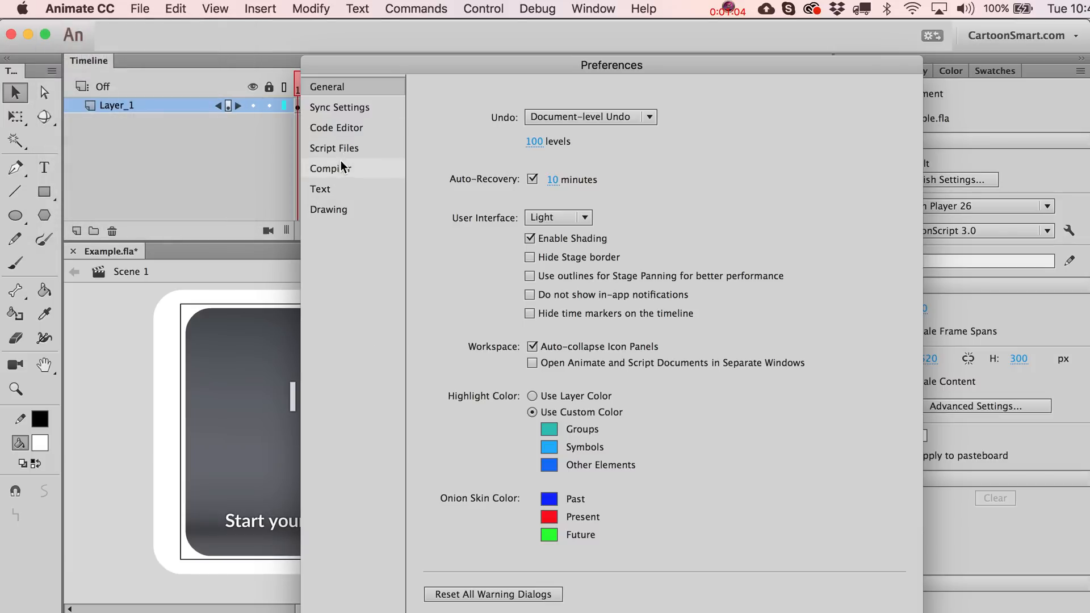
click(328, 209)
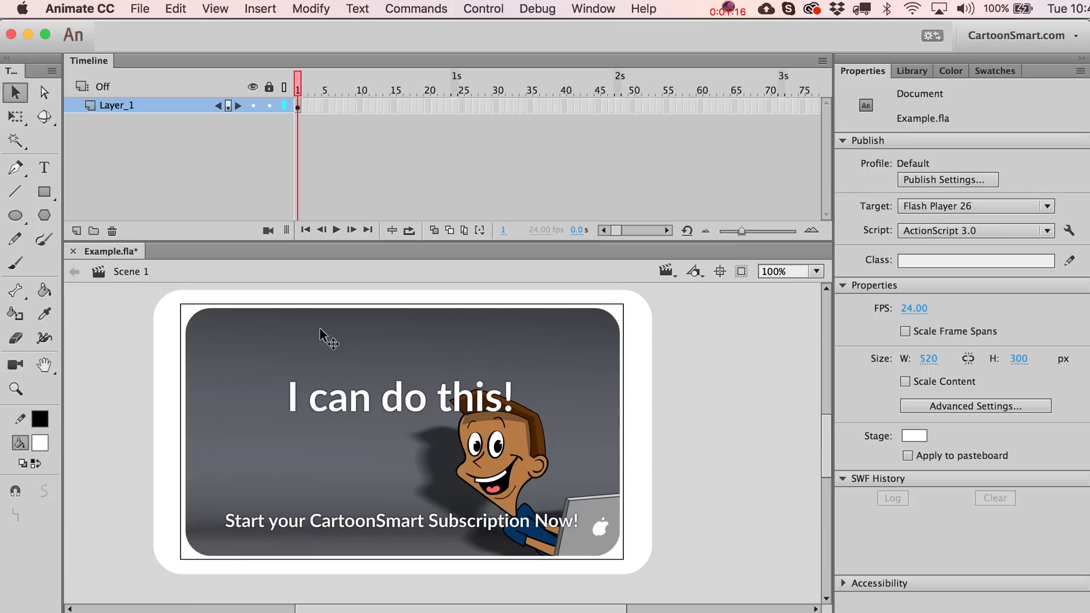
mouse_move(491, 470)
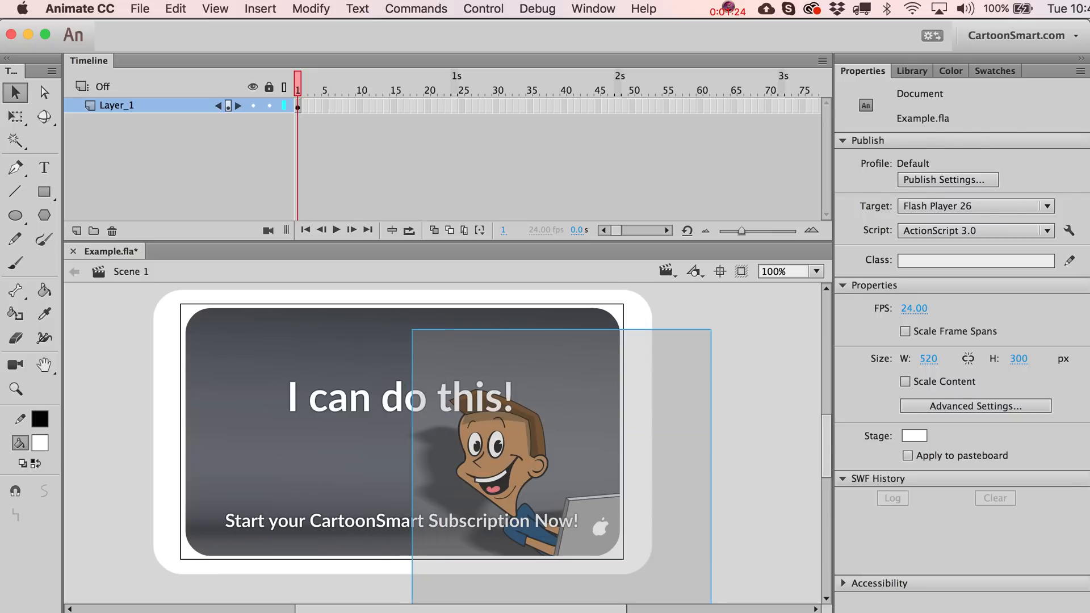
click(661, 429)
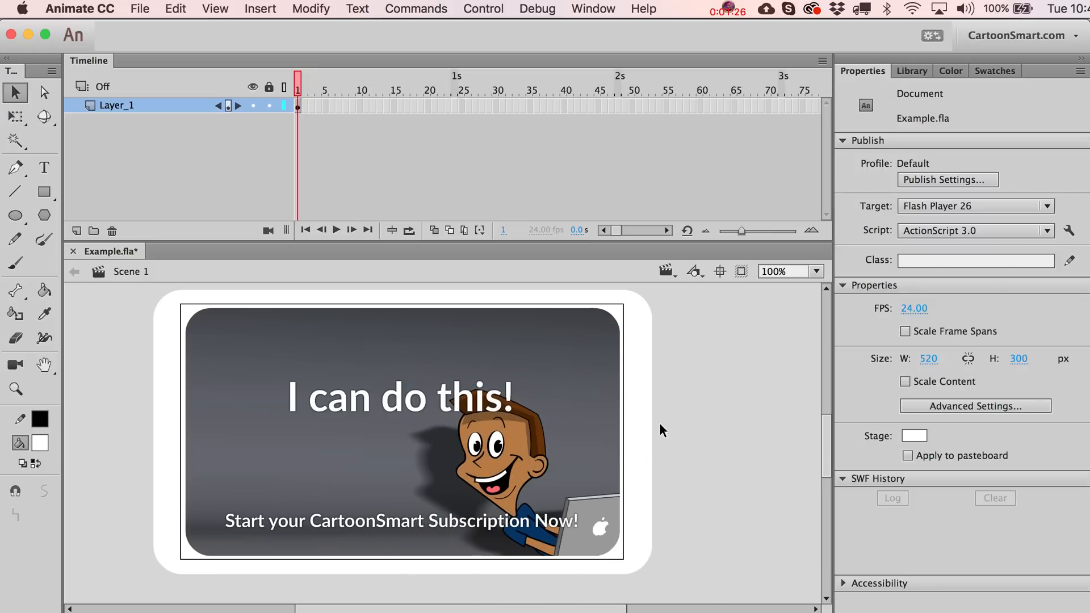
mouse_move(703, 430)
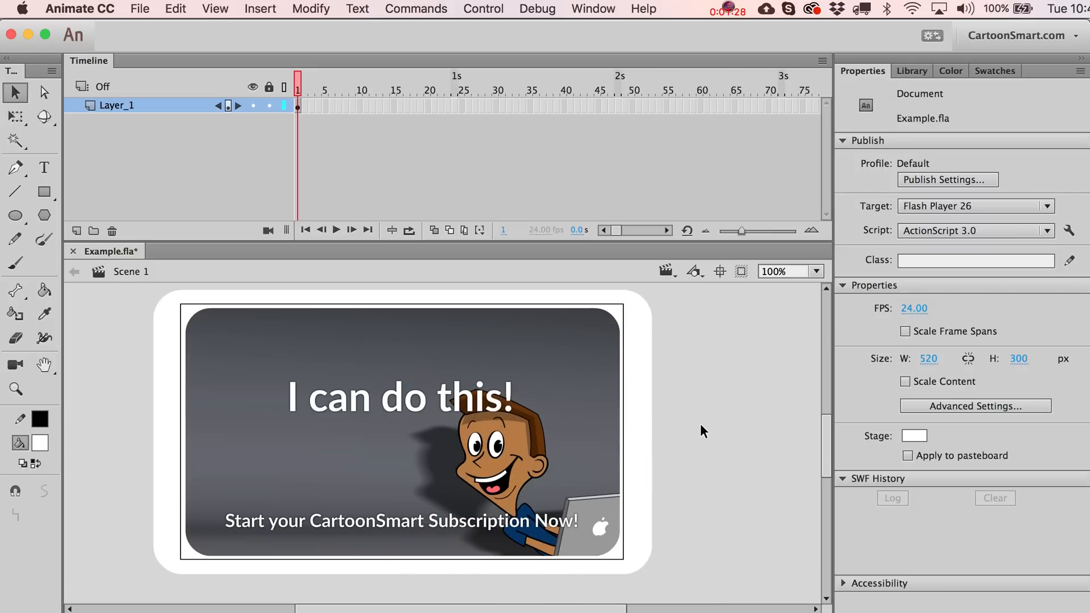
mouse_move(603, 514)
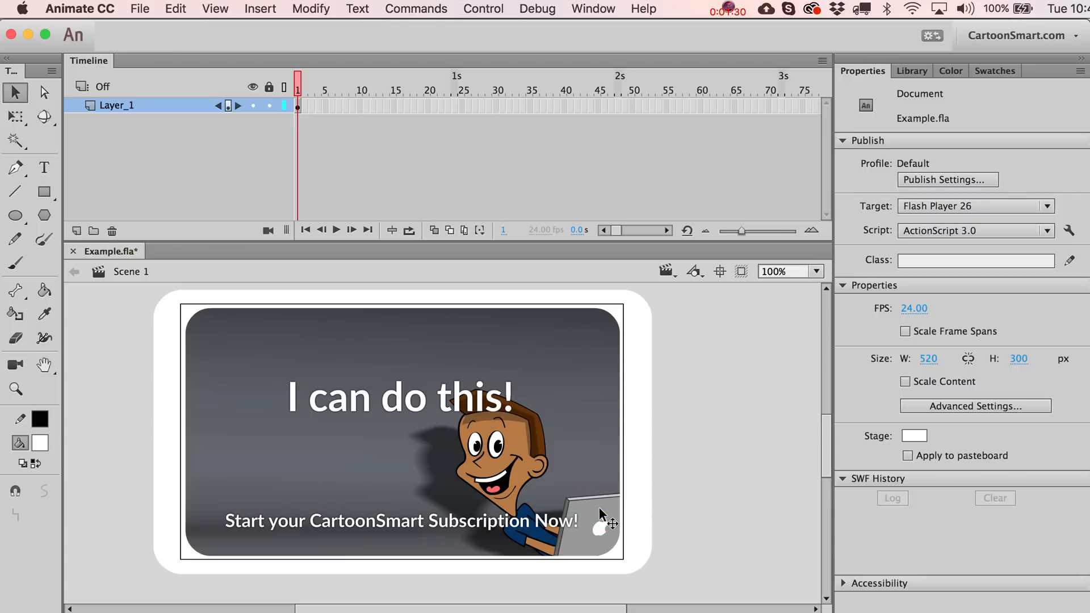
mouse_move(449, 370)
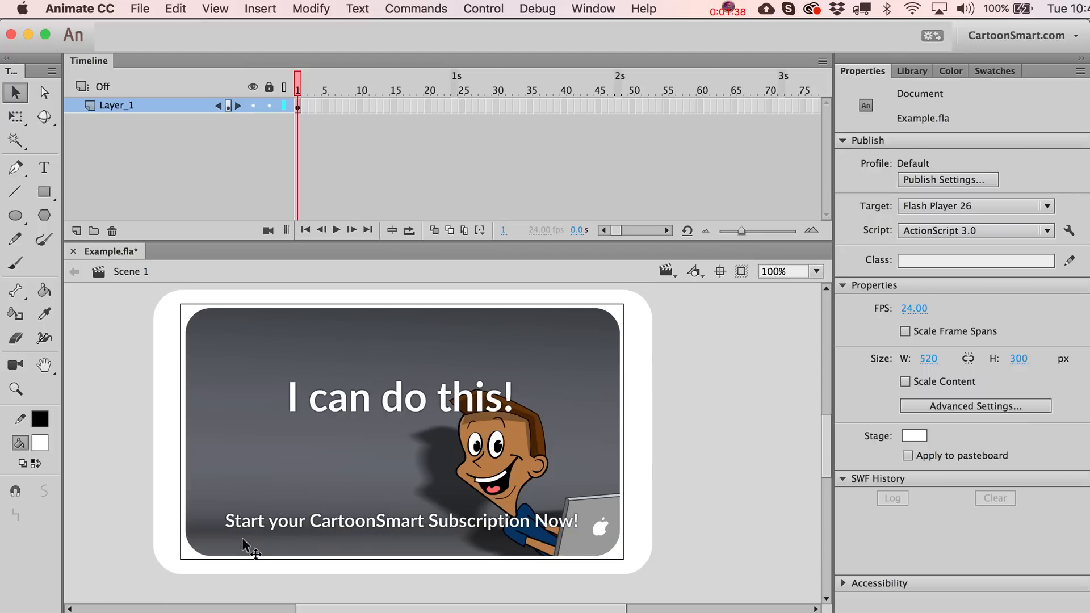
click(400, 520)
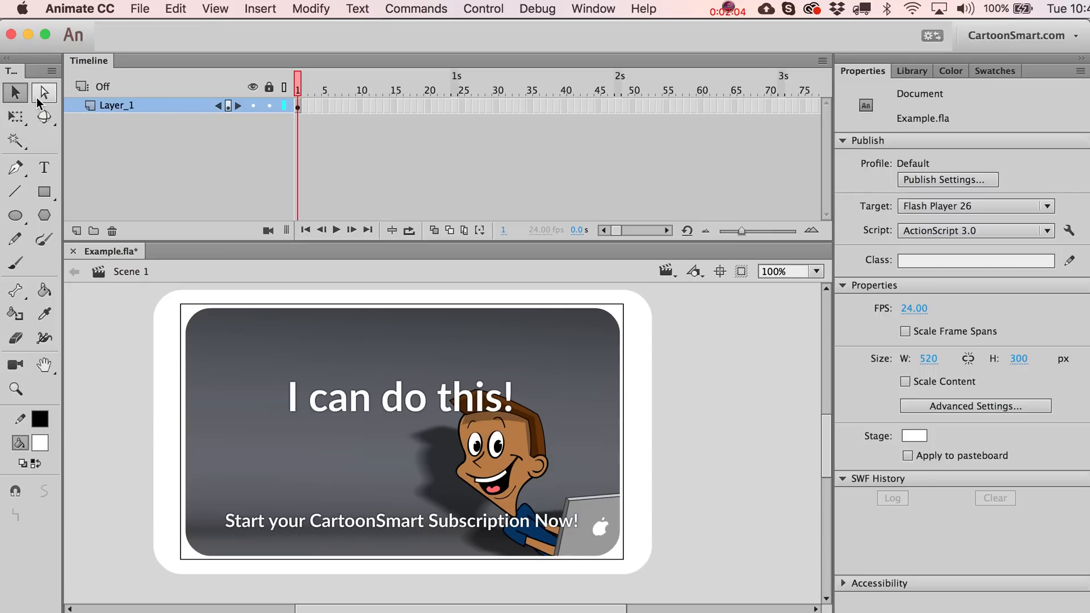
mouse_move(43, 92)
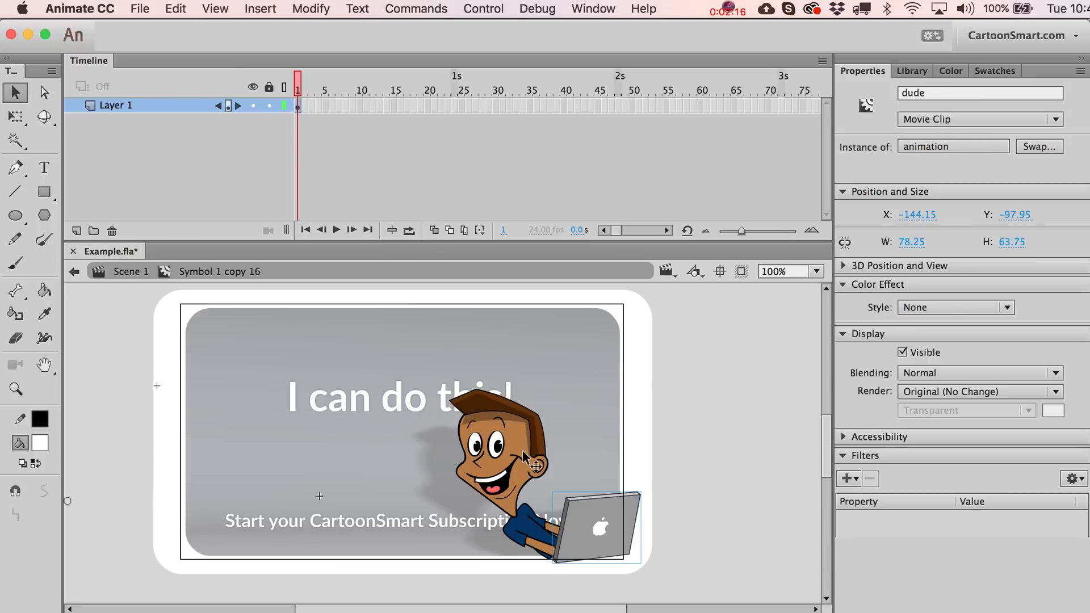
mouse_move(485, 428)
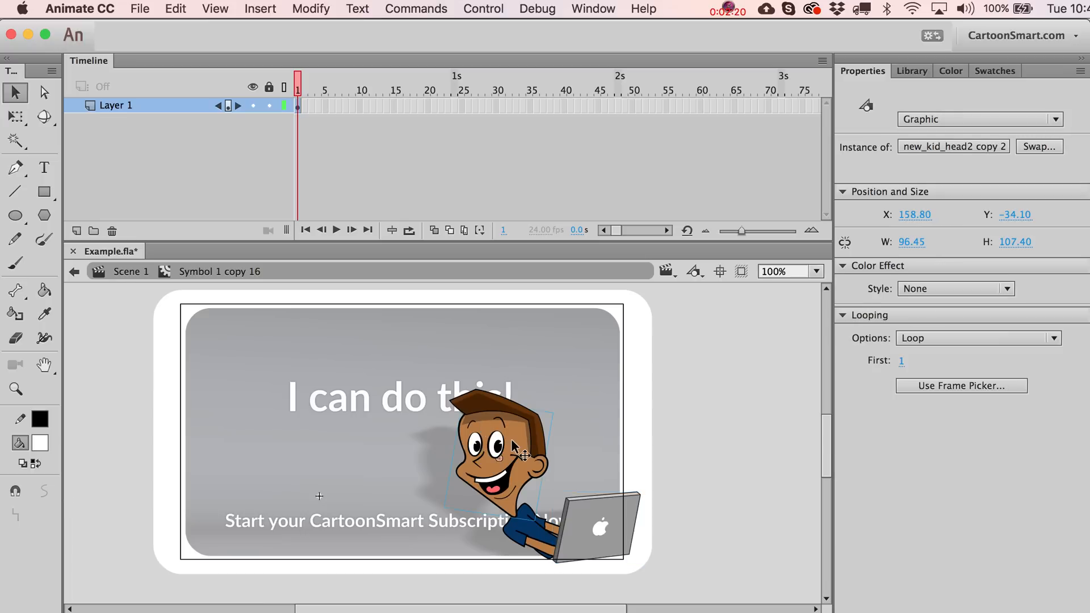
- Enter in-place editing of the new_kid_head2 copy 2 head graphic inside the dude clip
double_click(487, 431)
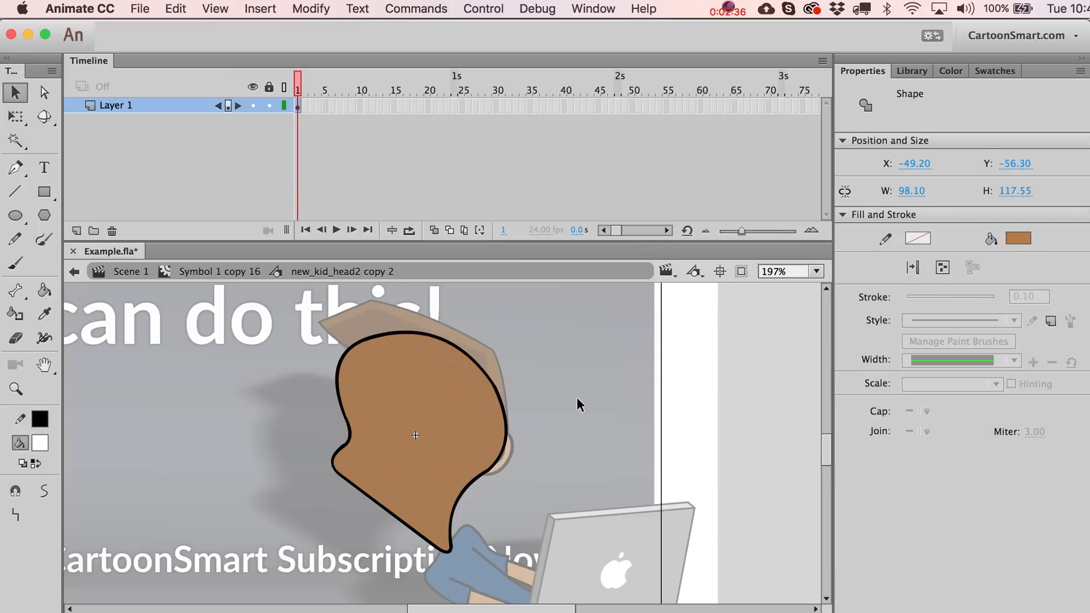
click(580, 405)
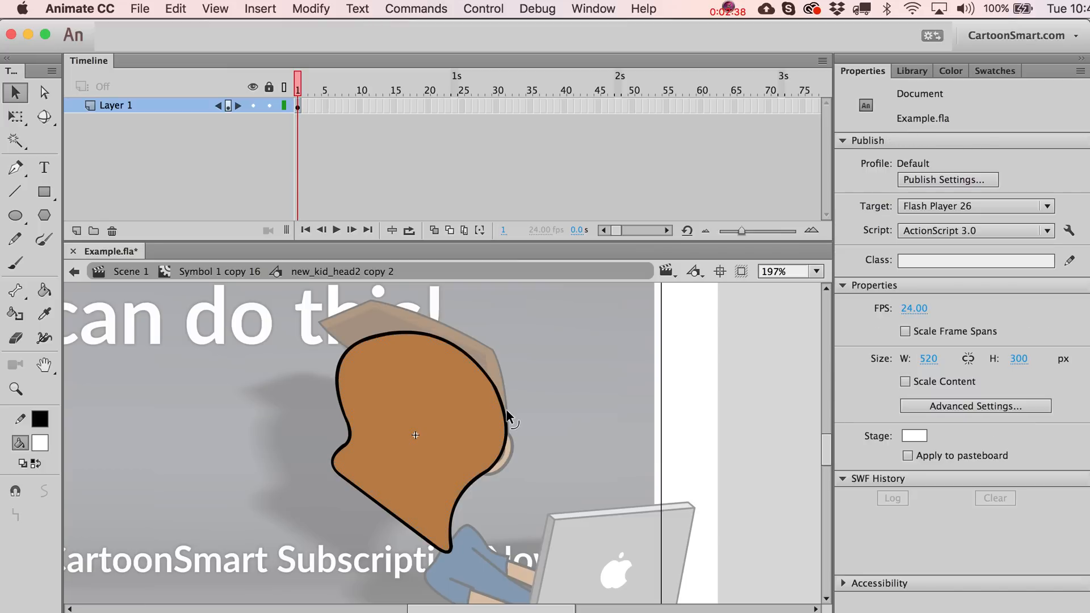
mouse_move(528, 419)
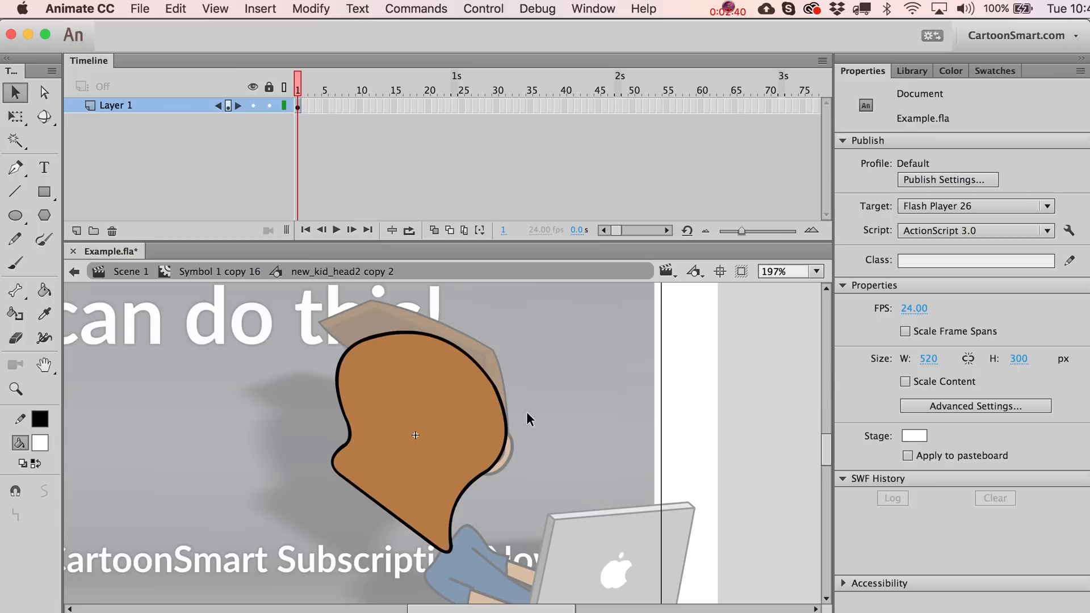
click(416, 417)
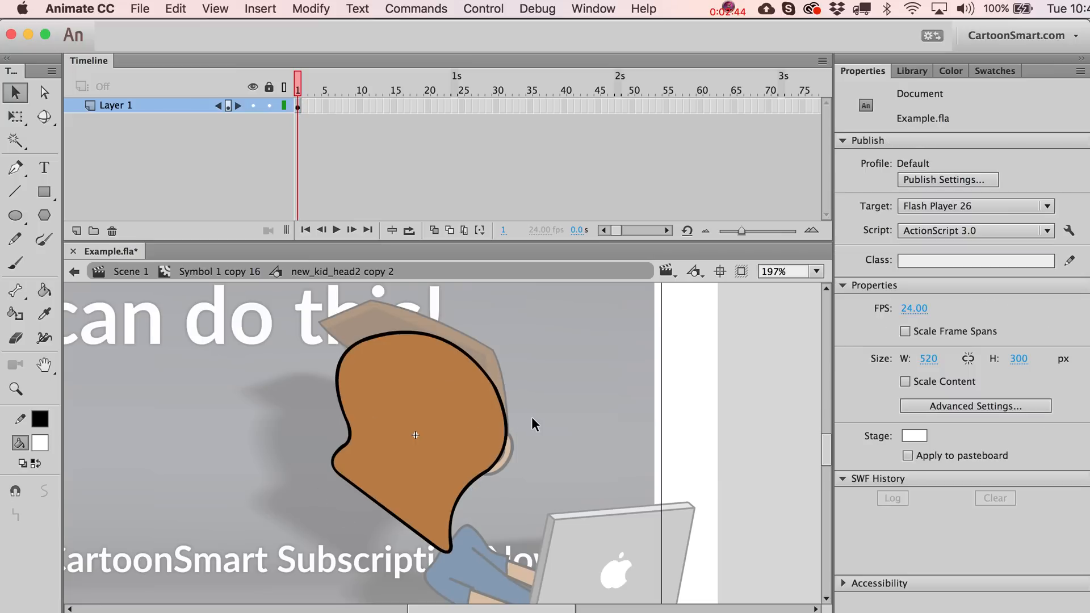
mouse_move(370, 345)
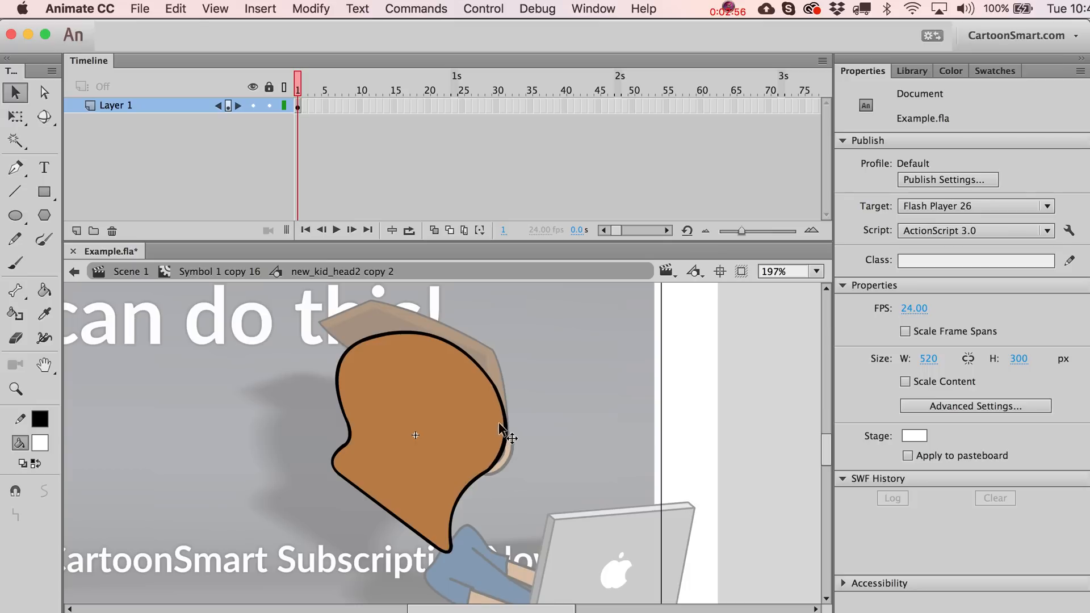
mouse_move(515, 435)
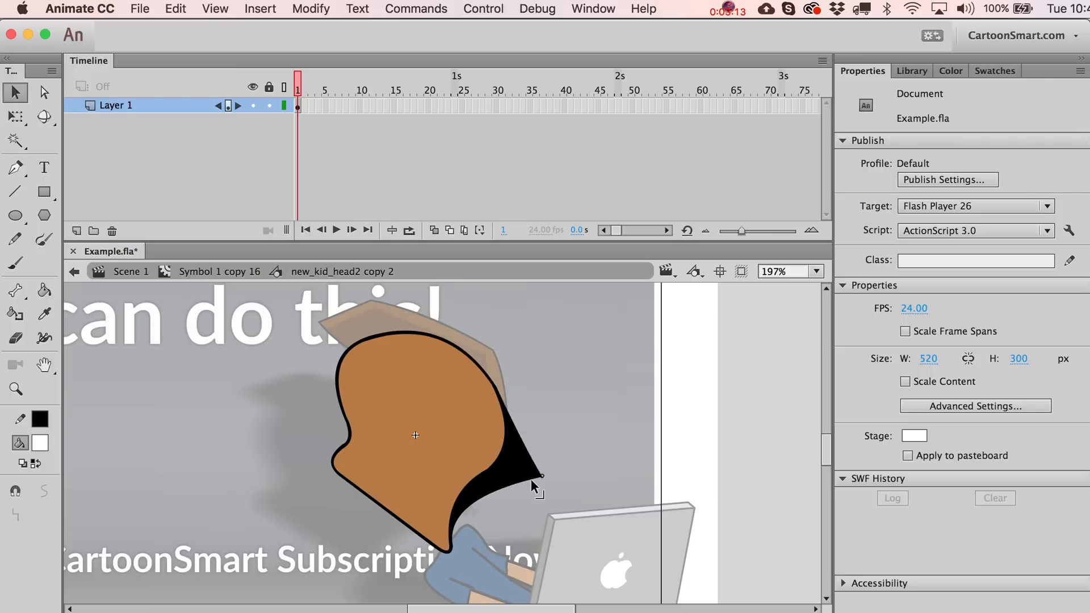
drag(538, 476, 559, 518)
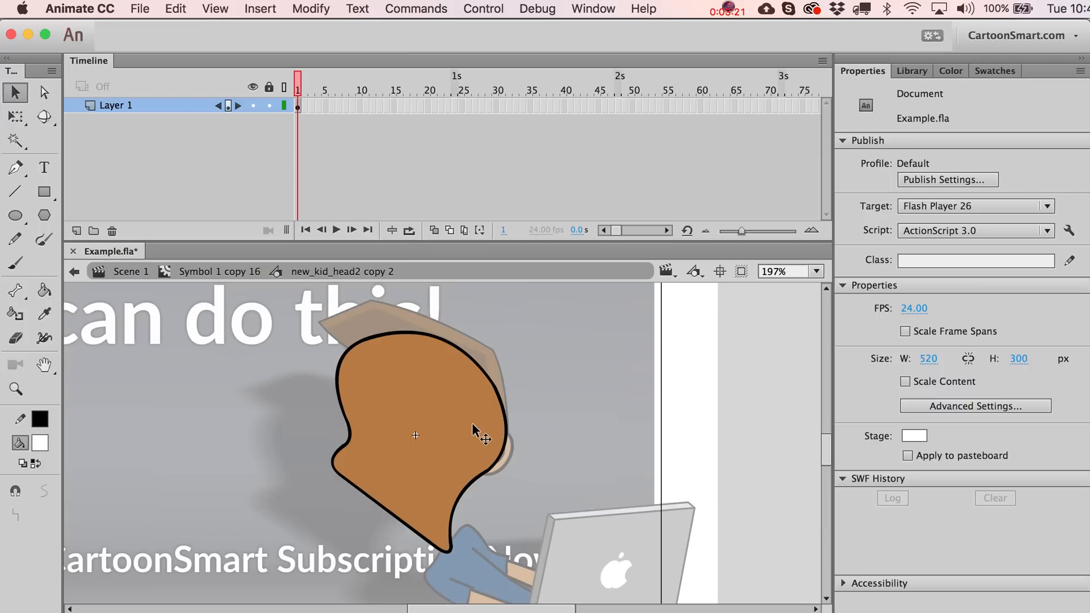
mouse_move(518, 438)
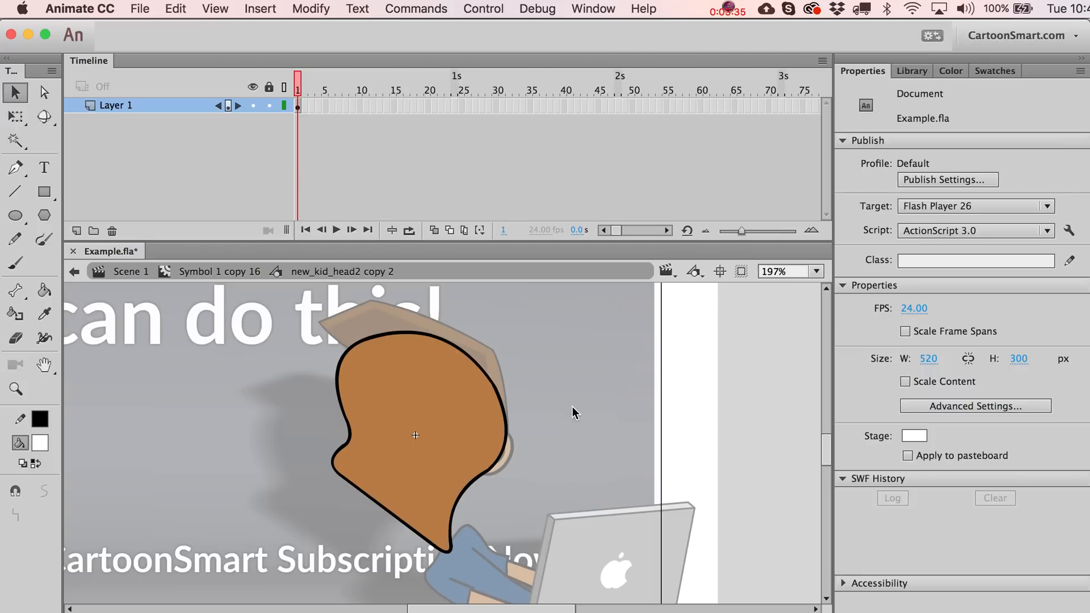
mouse_move(43, 92)
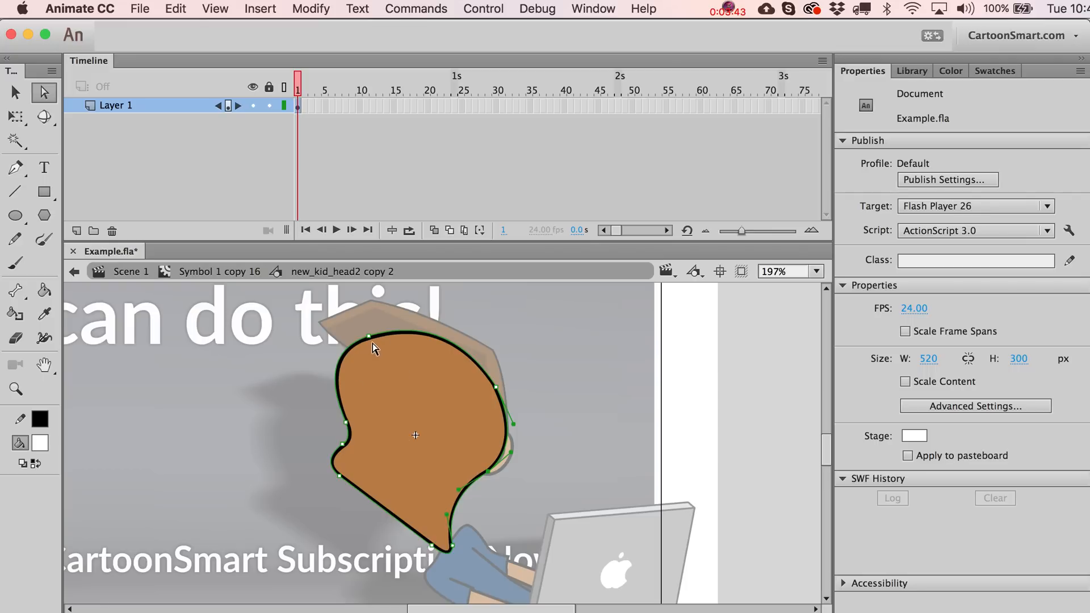
mouse_move(357, 351)
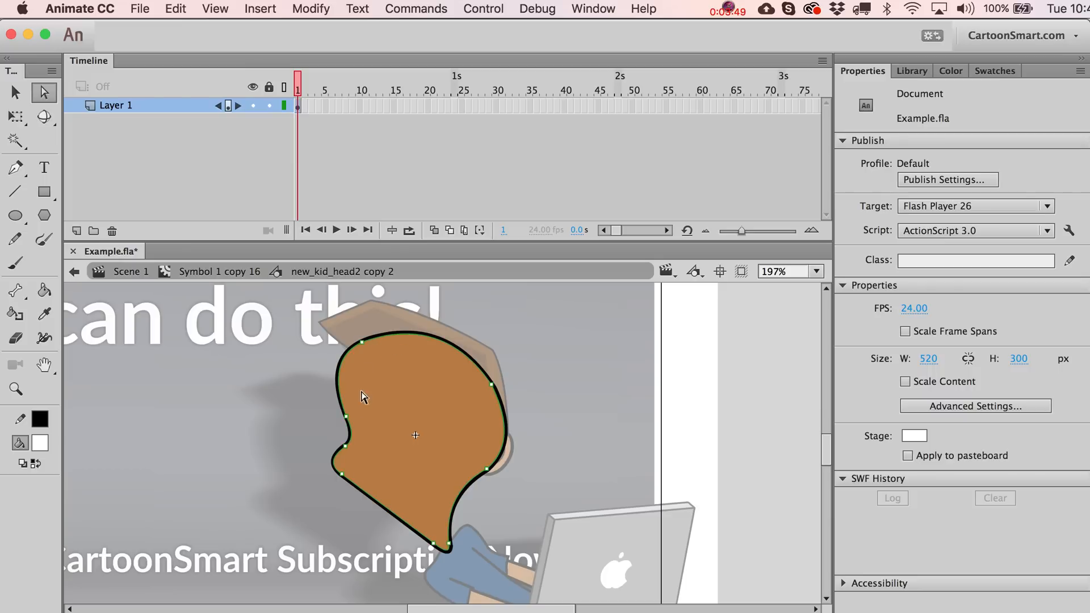
mouse_move(364, 349)
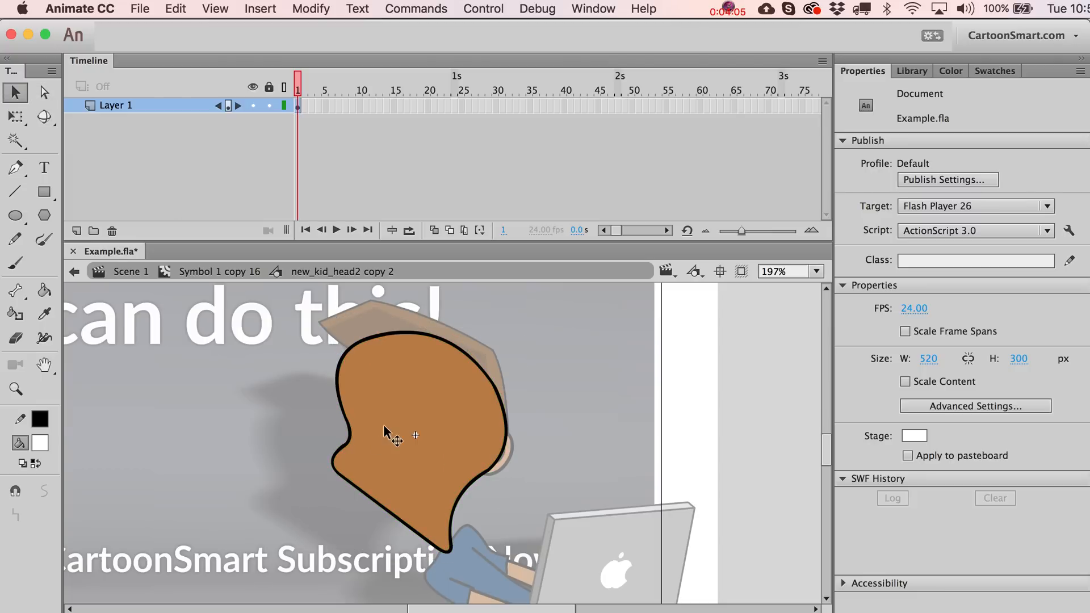
mouse_move(66, 218)
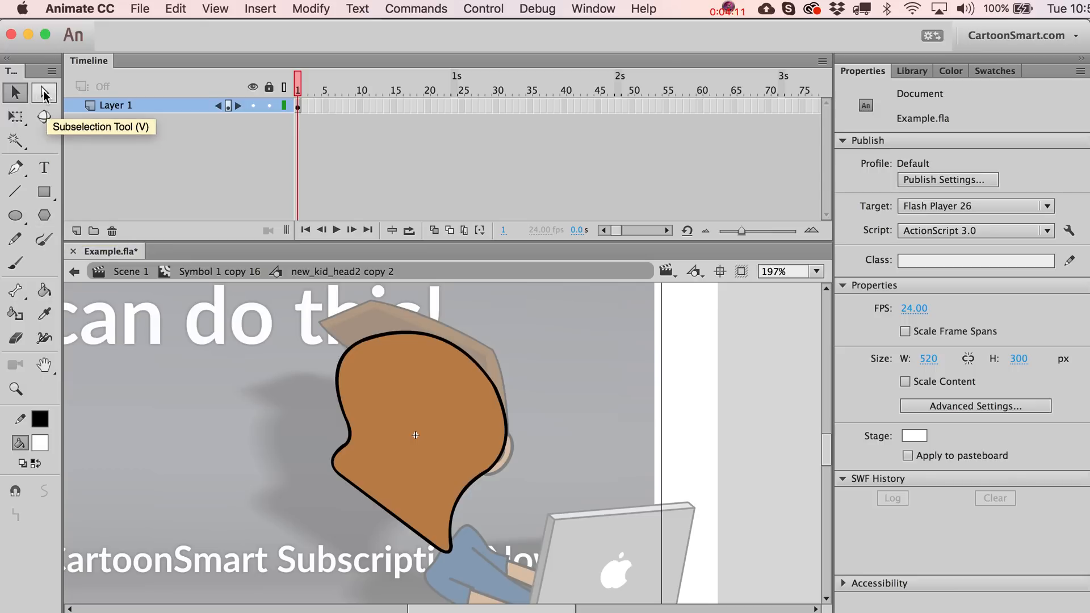
click(44, 191)
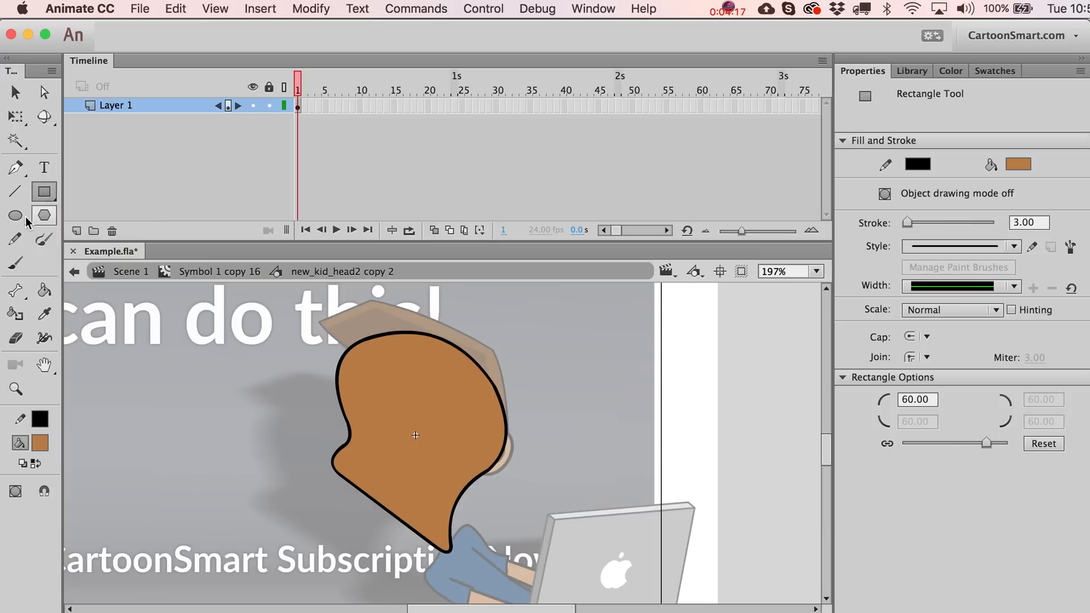
drag(552, 364, 678, 456)
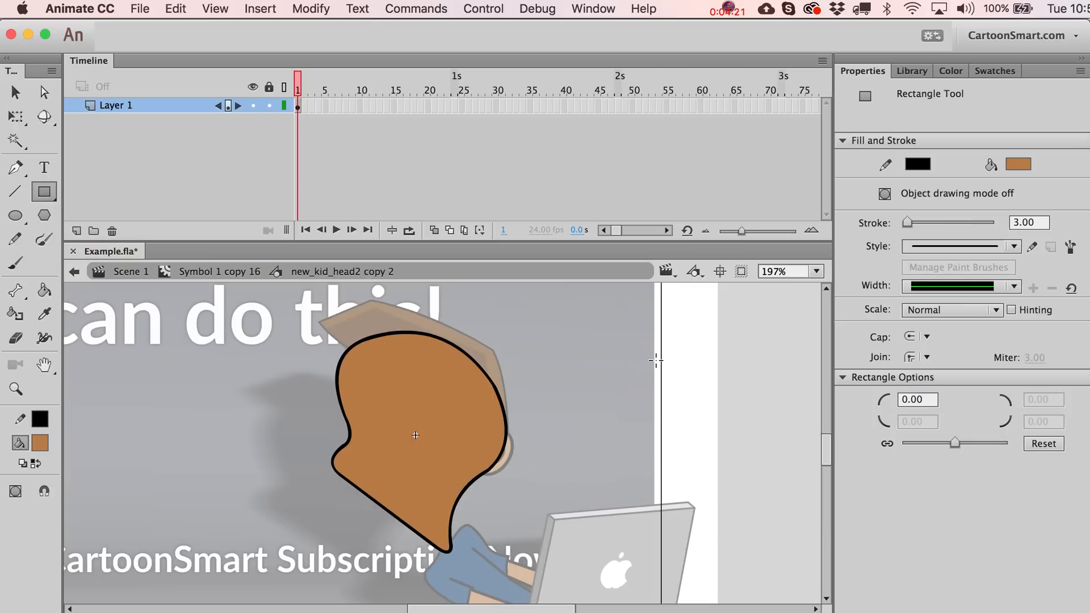
drag(568, 333, 730, 464)
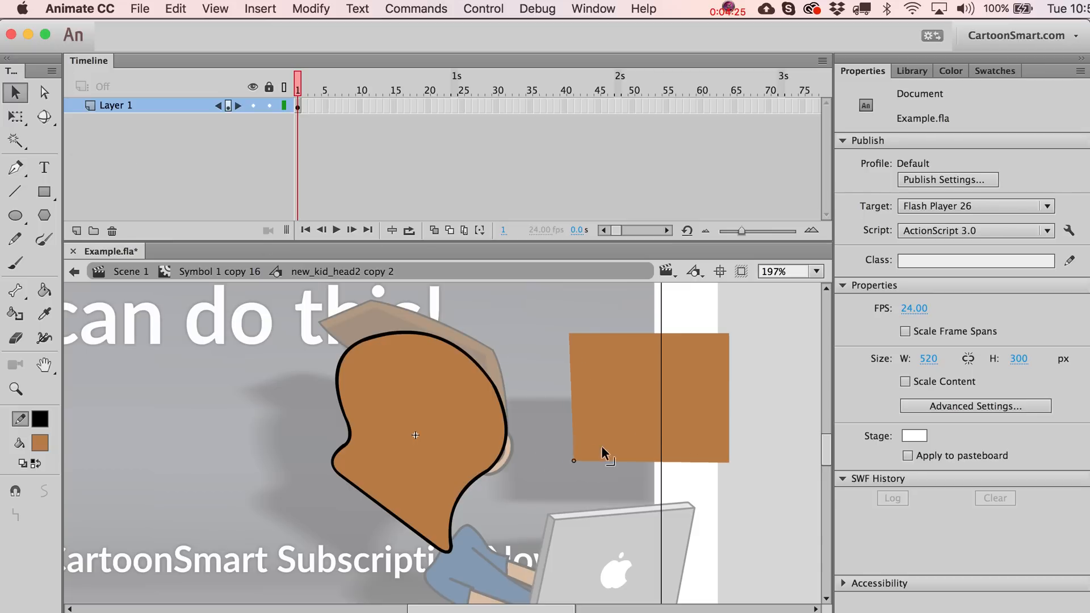
mouse_move(619, 465)
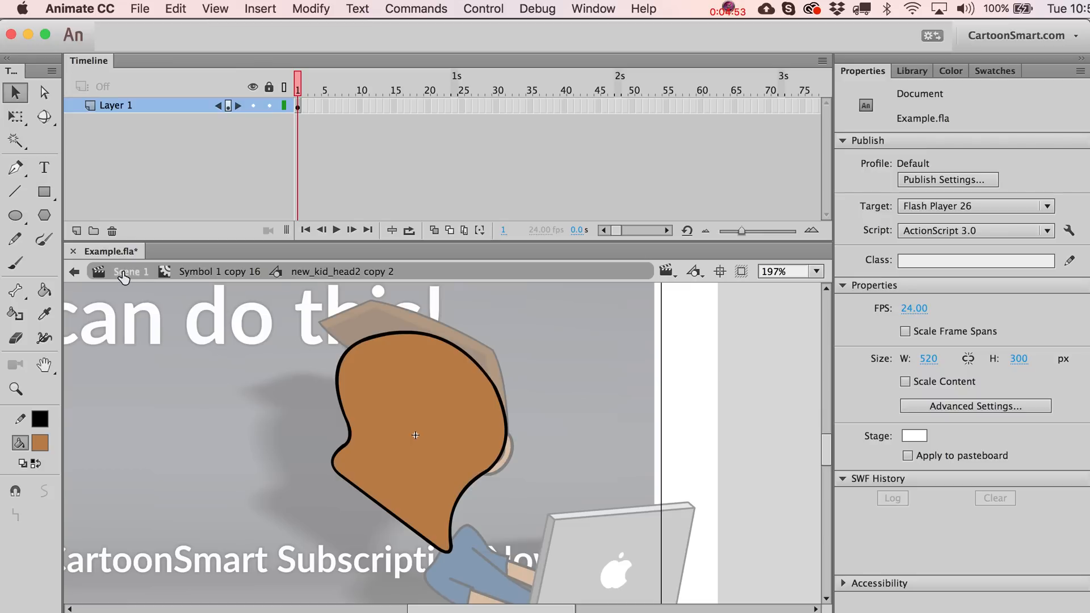
mouse_move(43, 92)
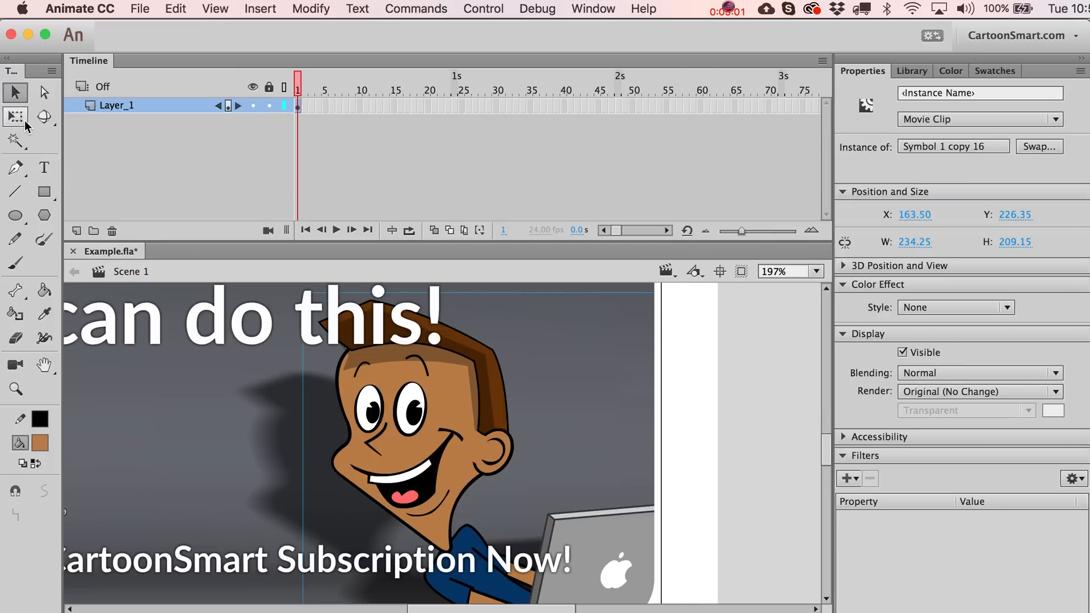
mouse_move(15, 137)
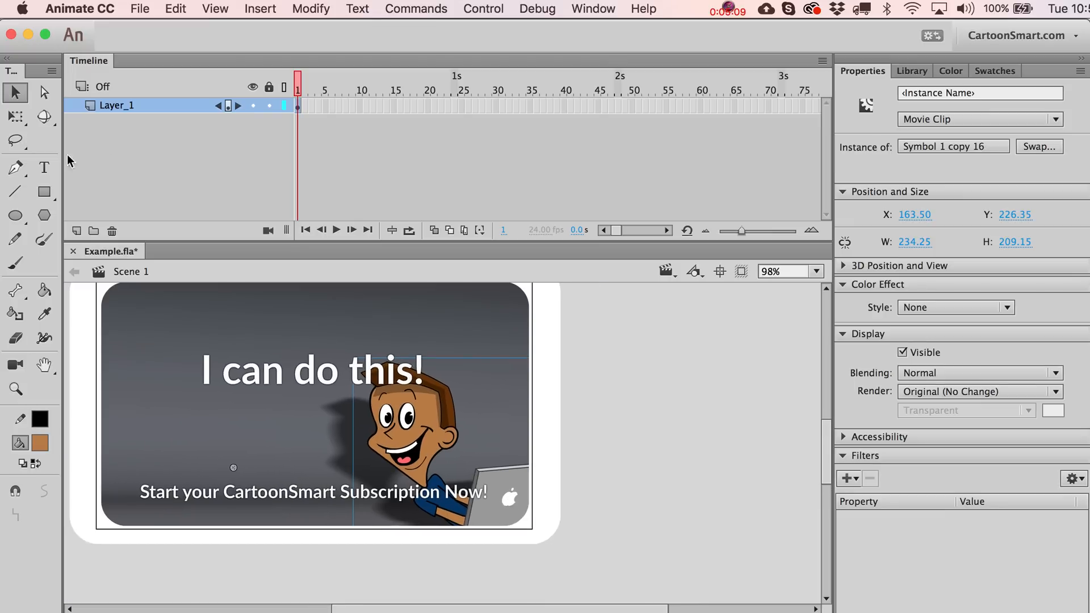
- Switch the Tools panel to the Lasso/Polygon selection flyout
click(14, 140)
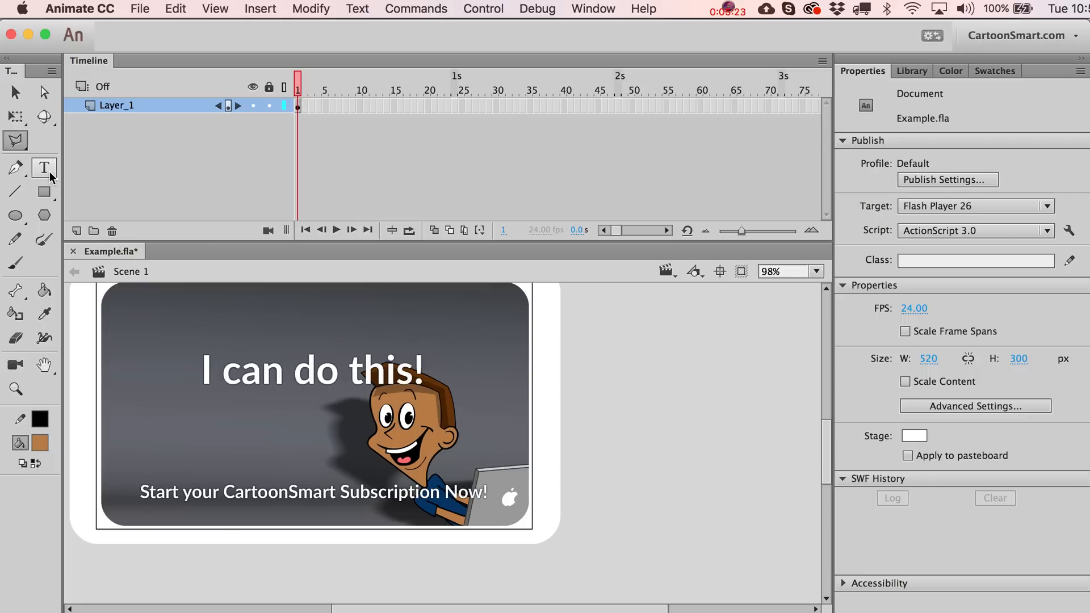
mouse_move(15, 141)
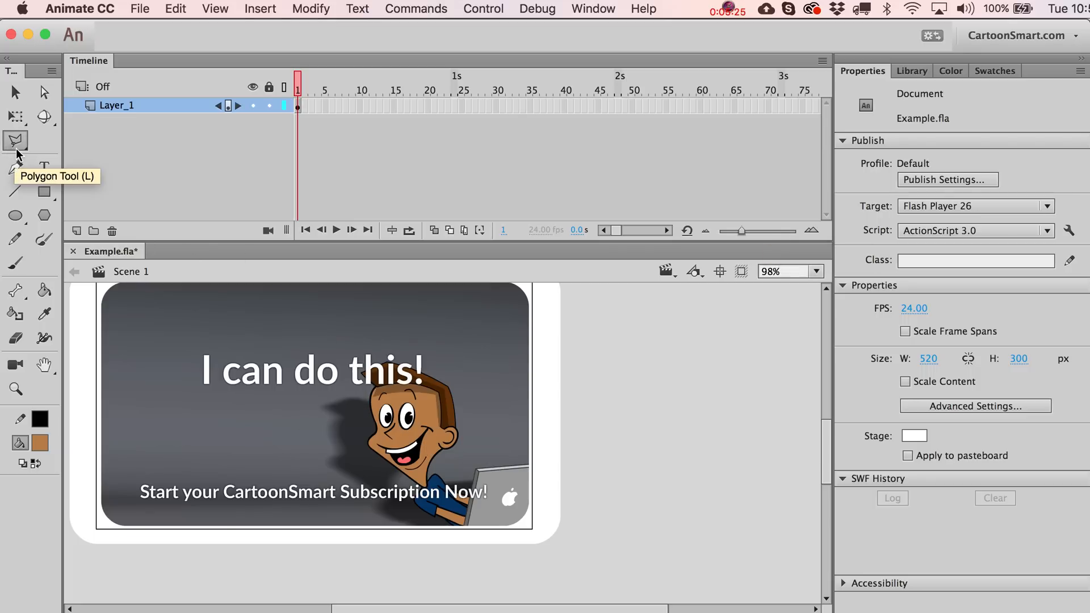
- Return to the Selection tool for moving the imported logo bitmap
click(15, 139)
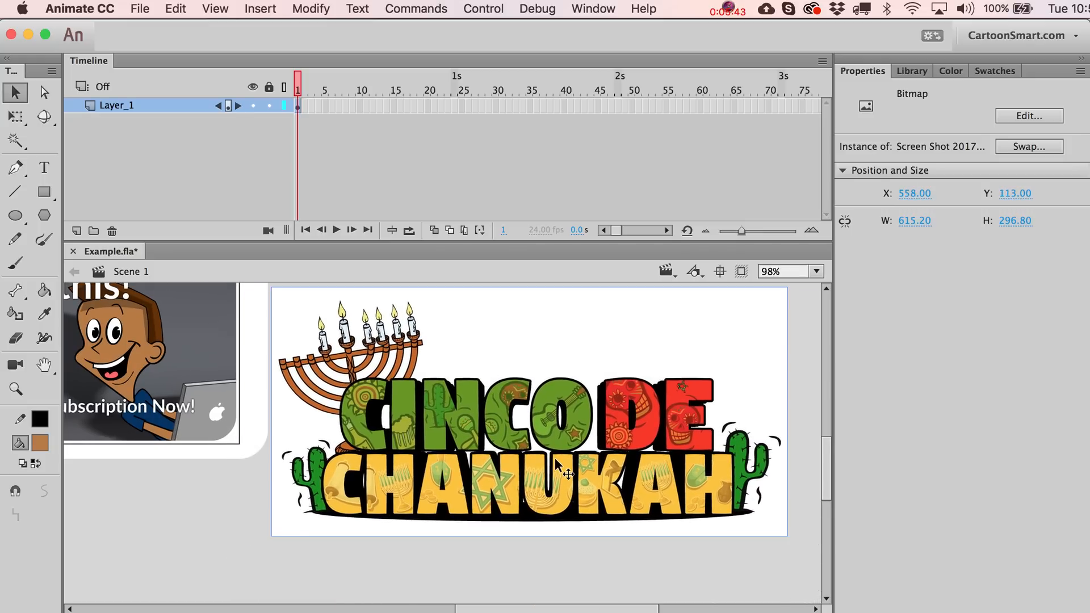
mouse_move(560, 478)
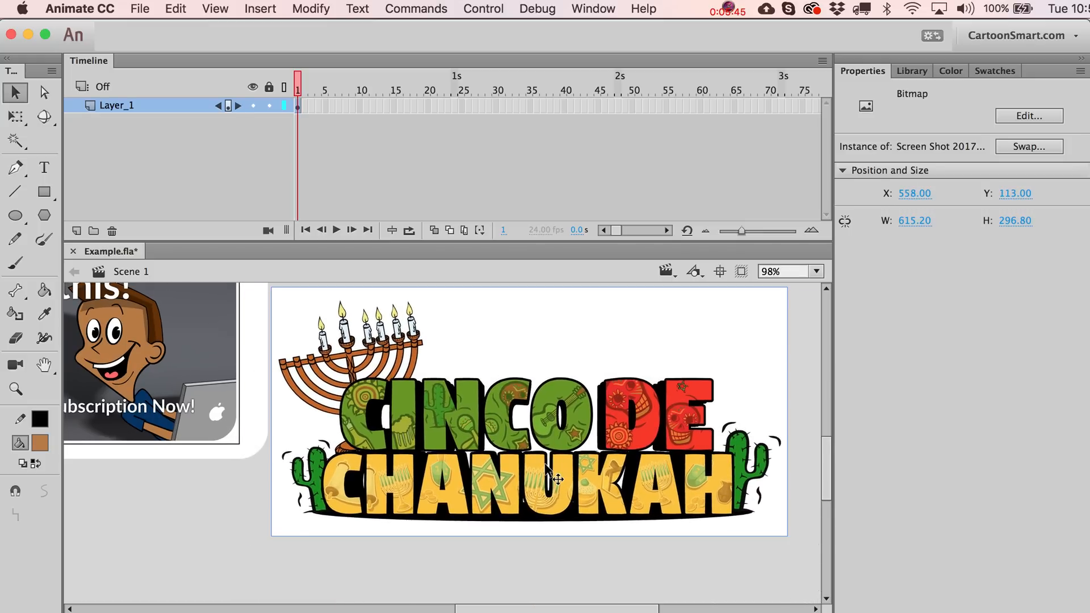
mouse_move(517, 471)
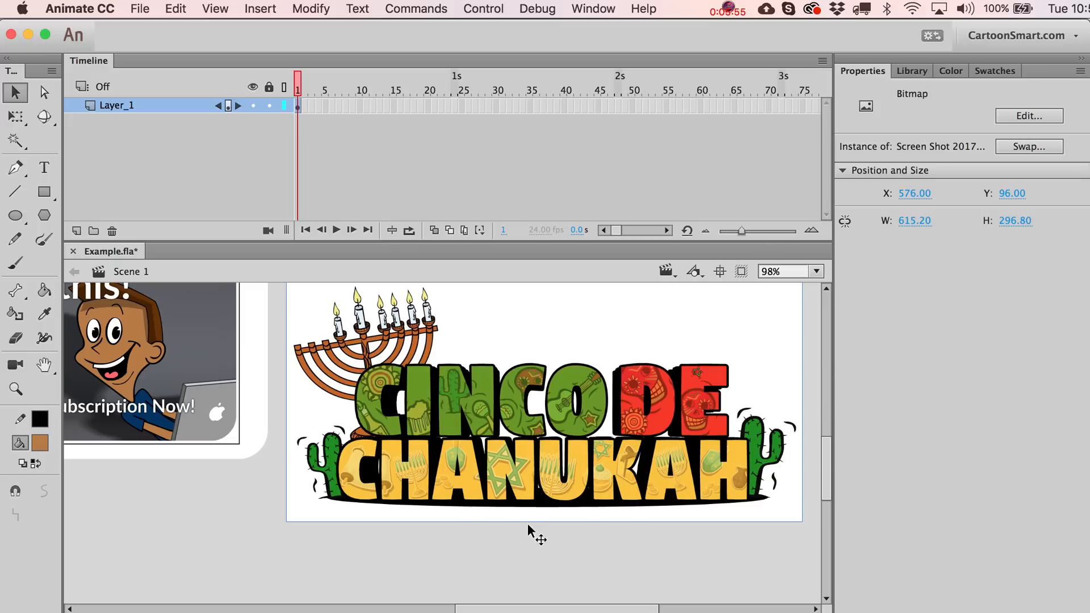
mouse_move(534, 507)
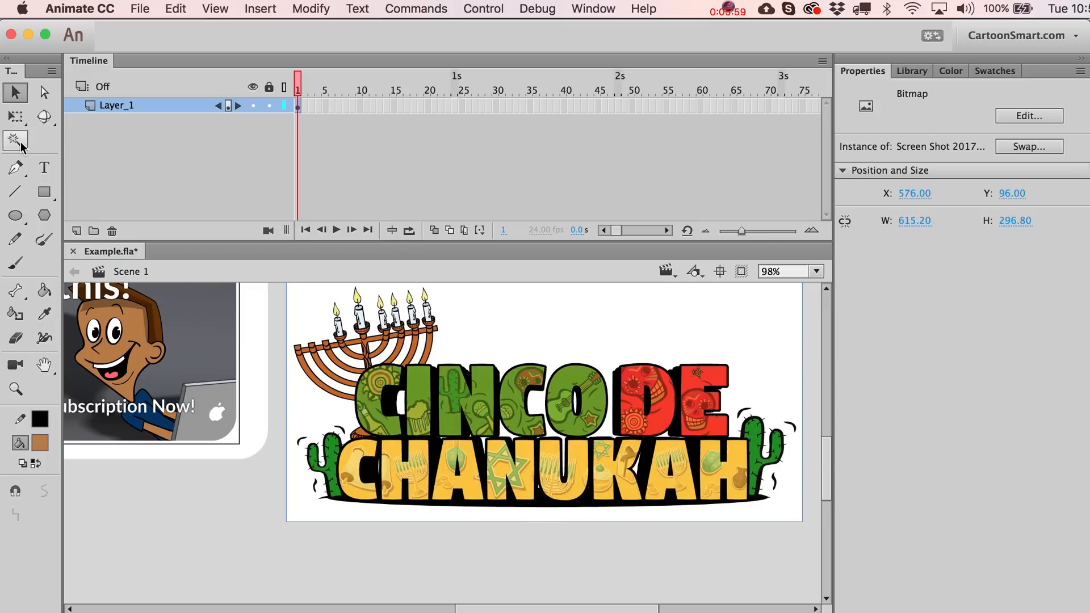
- Break the Cinco de Chanukah logo bitmap apart into an editable shape via Modify > Break Apart
click(15, 139)
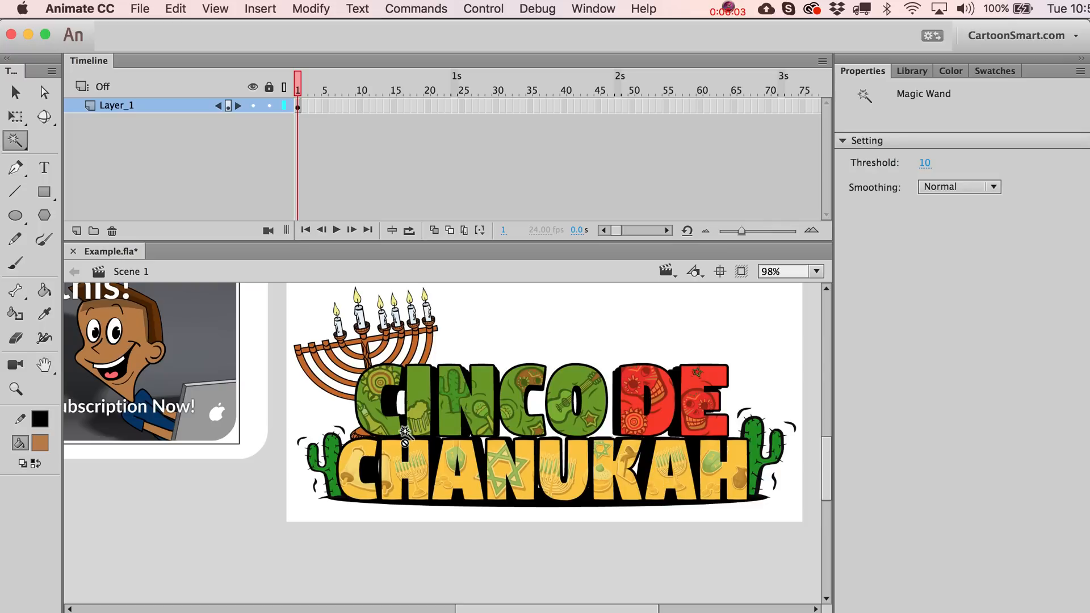
mouse_move(413, 439)
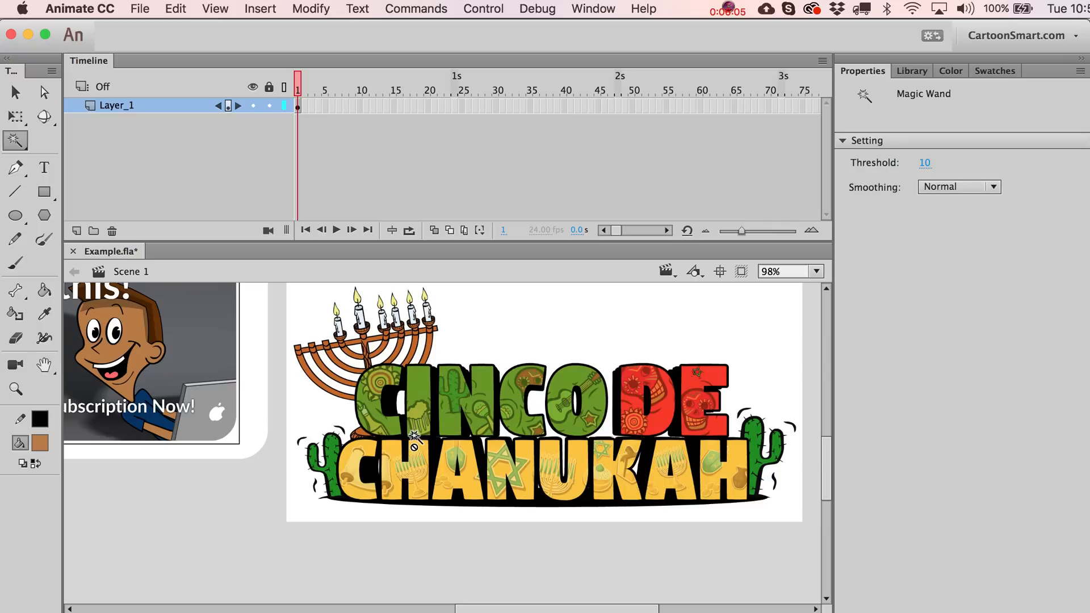
click(311, 8)
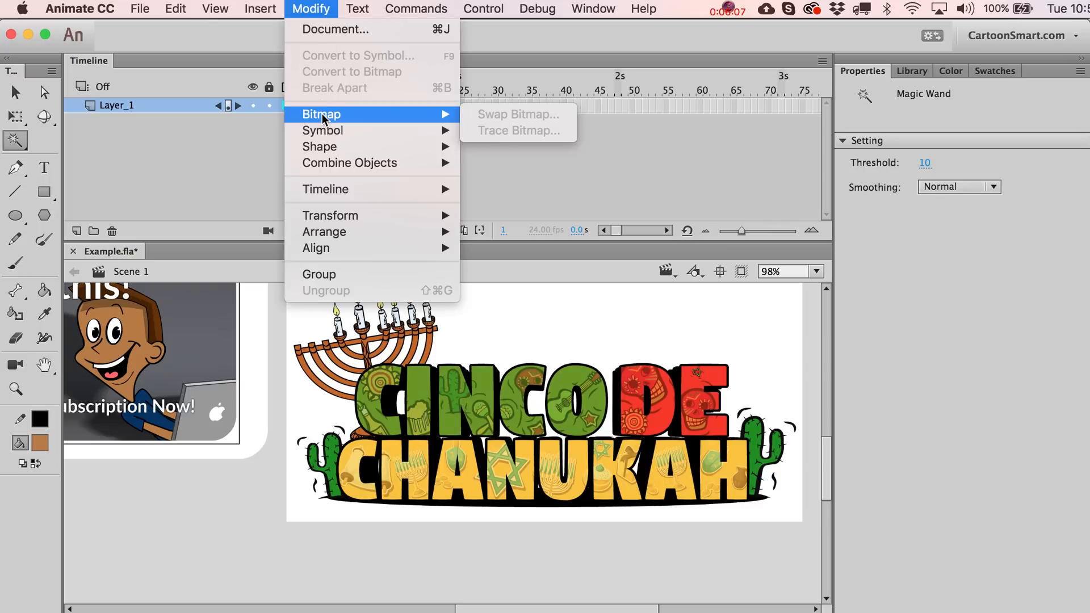
mouse_move(322, 131)
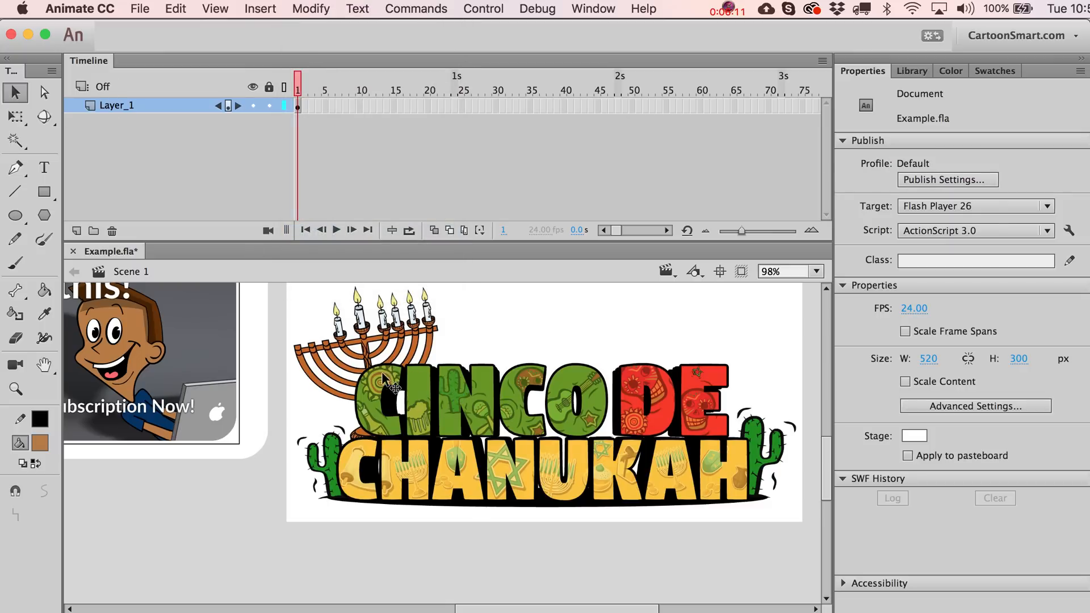
click(312, 9)
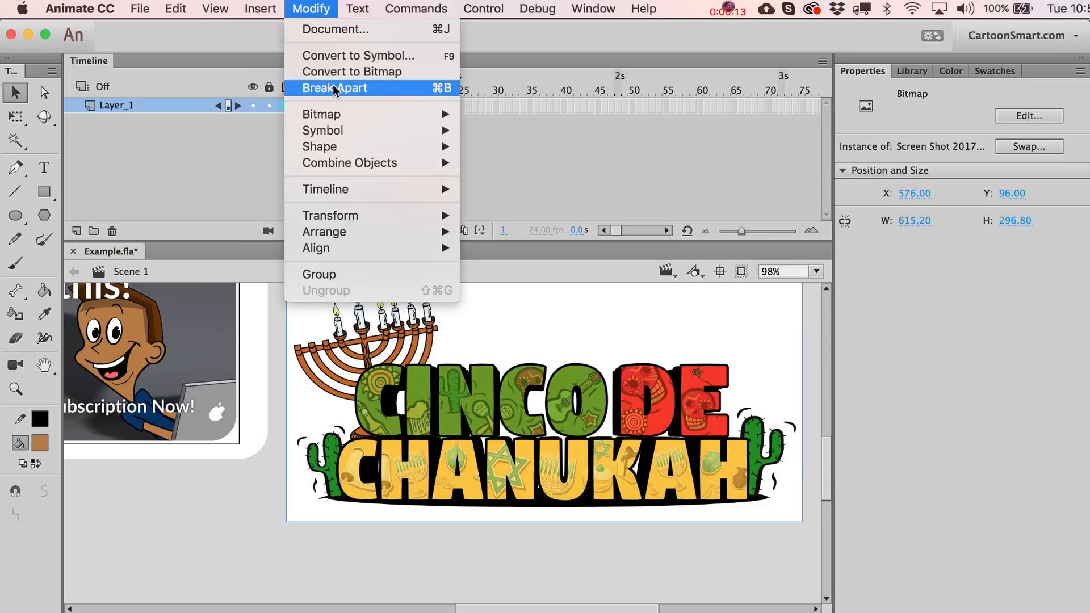
mouse_move(348, 92)
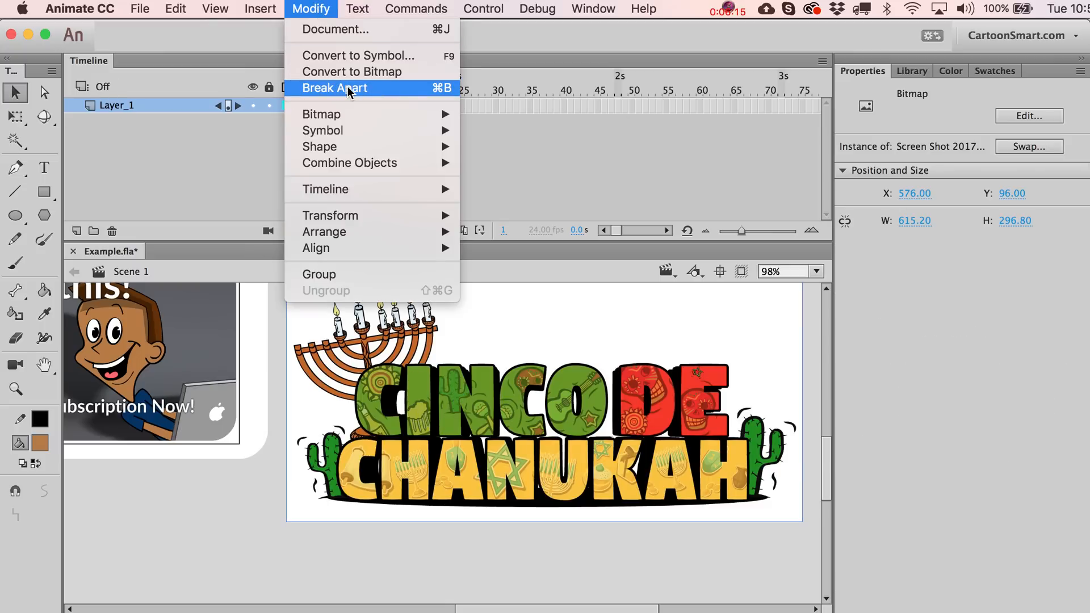
click(333, 88)
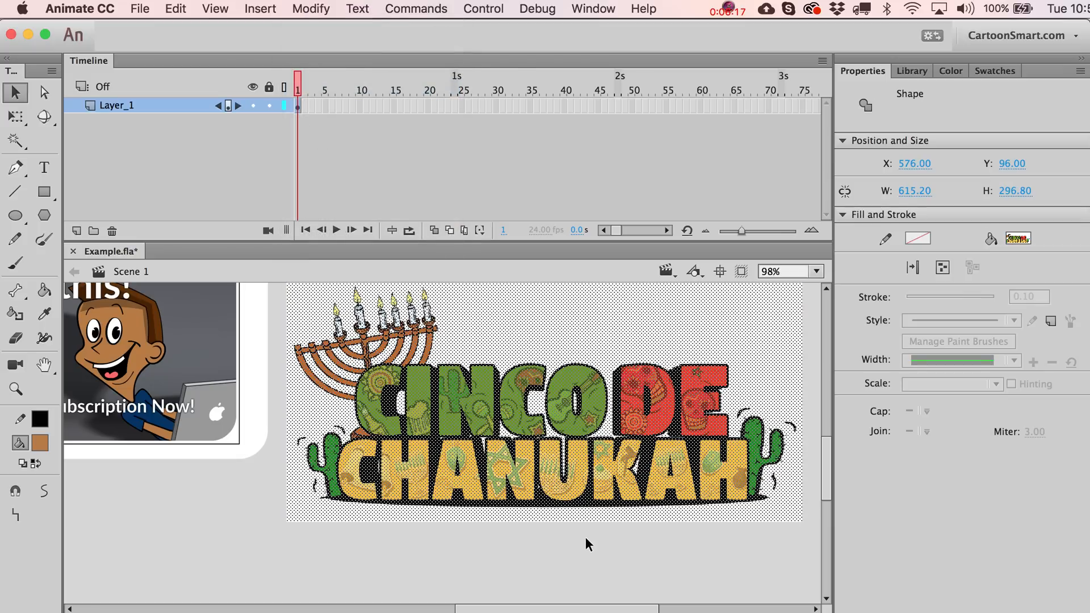
mouse_move(560, 459)
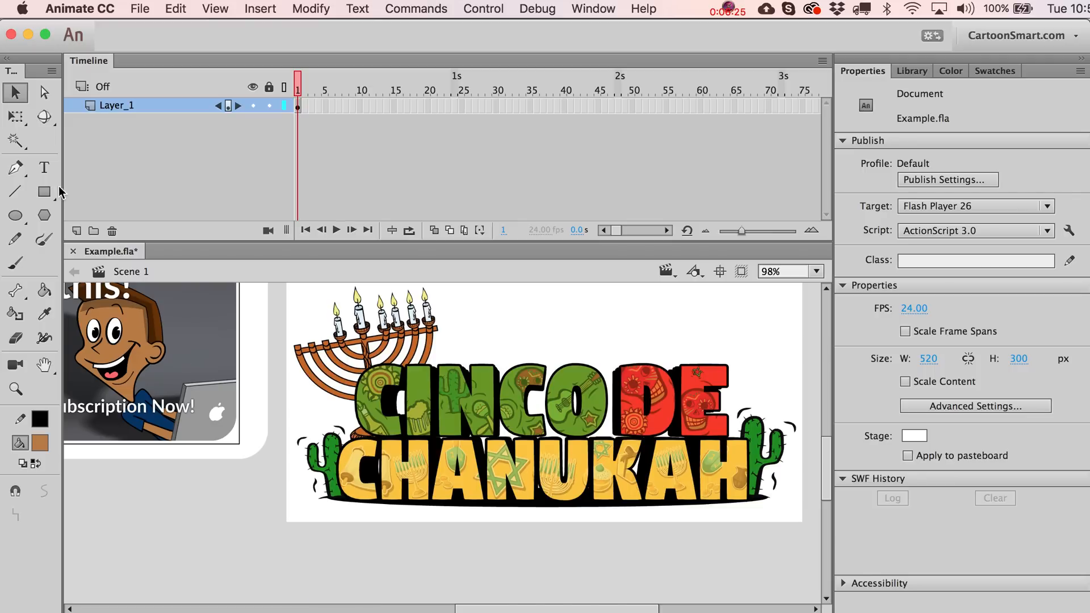
- Magic-wand the red fill inside the letter D and drag it off the stage
click(14, 141)
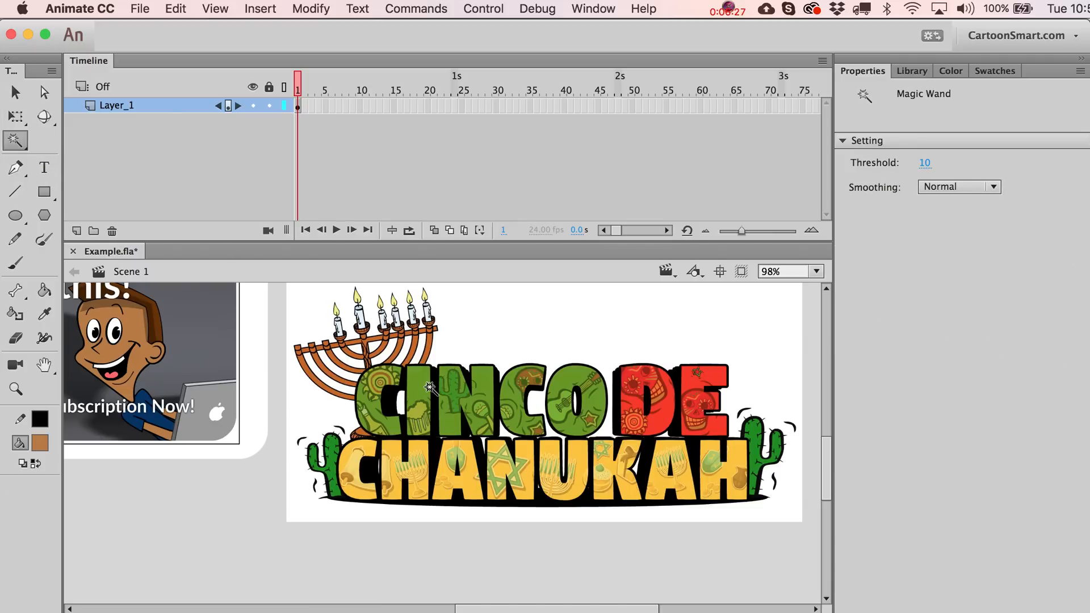
click(428, 387)
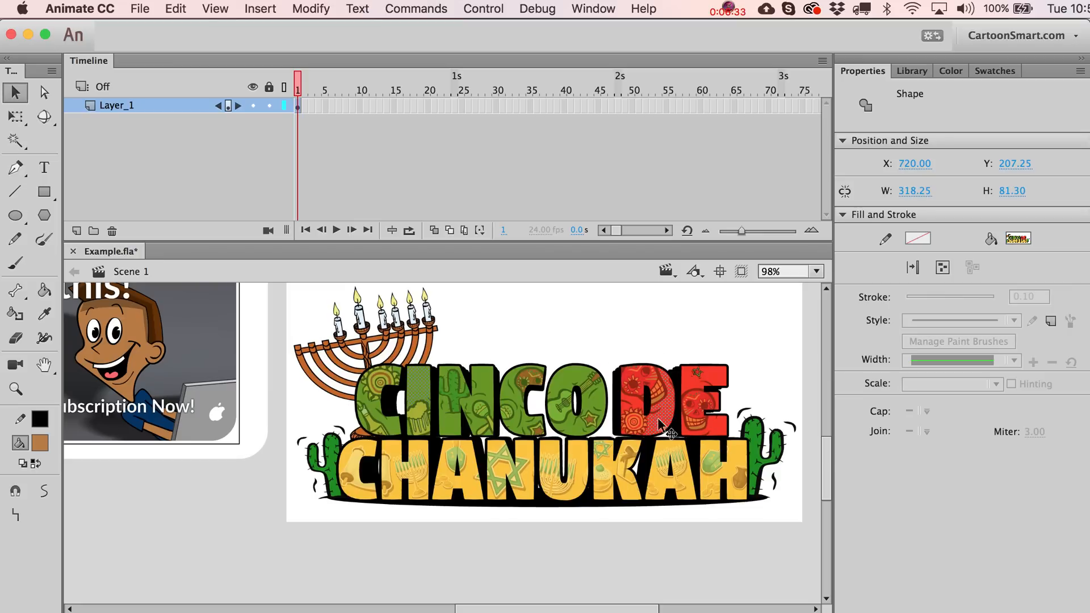
drag(667, 428, 223, 525)
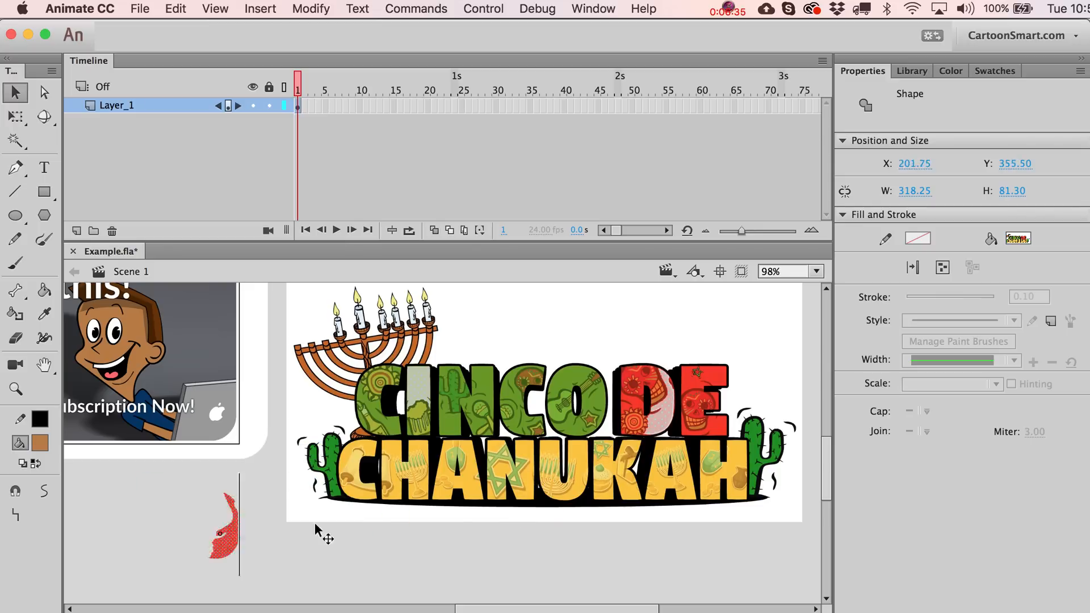
- Select a second red area of the D and pull it off the stage too
click(15, 141)
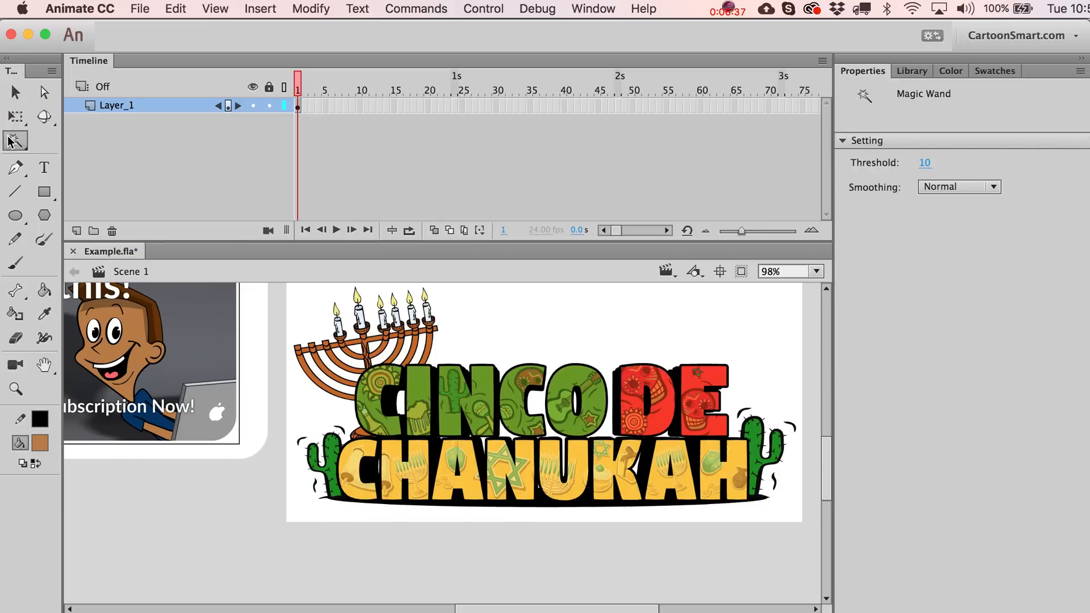
click(15, 92)
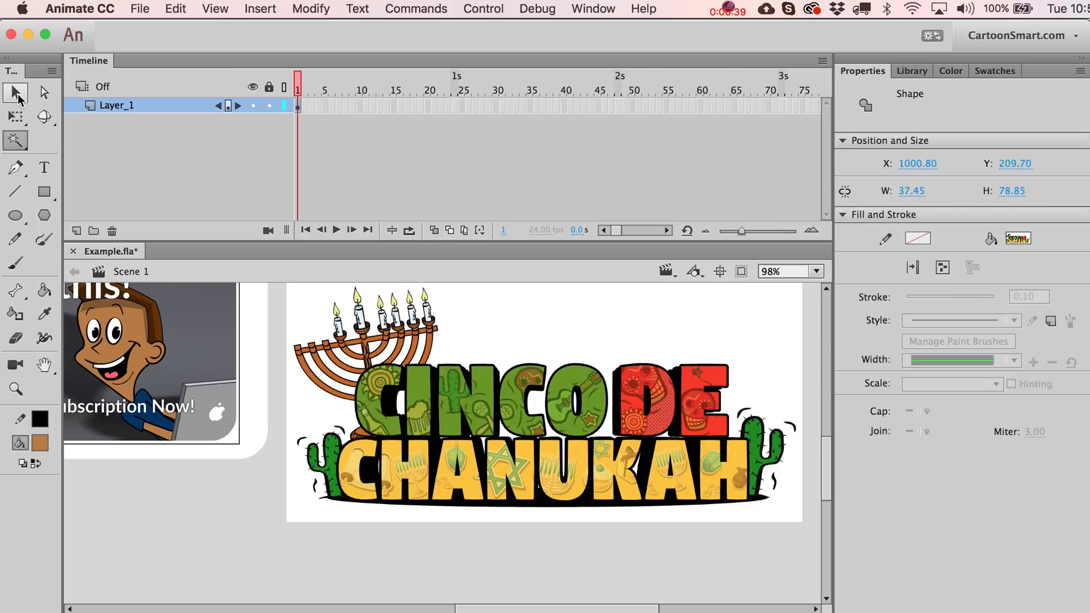
drag(658, 403, 166, 528)
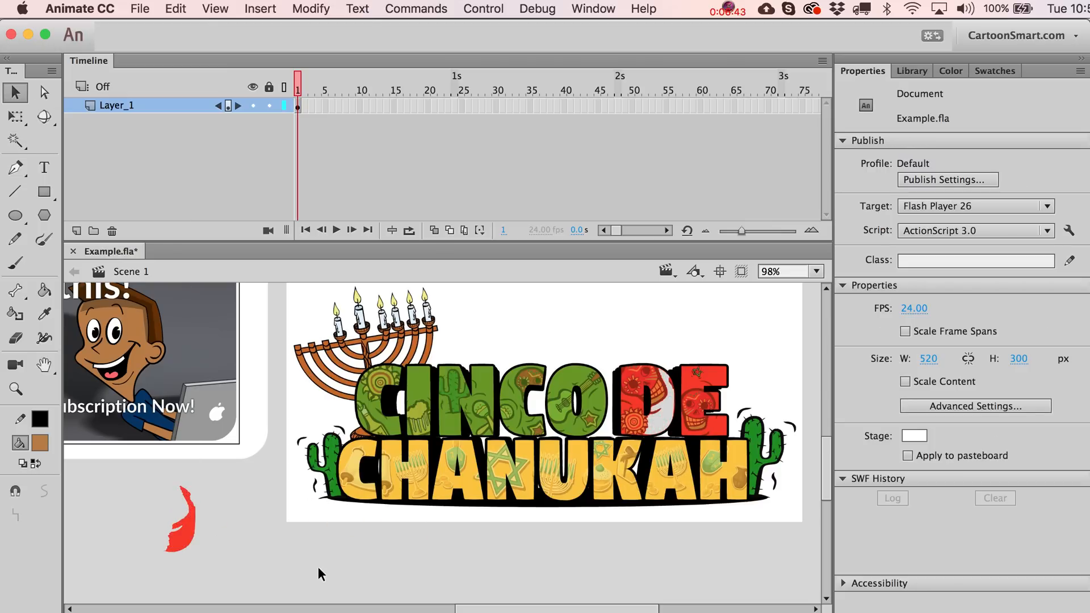
click(177, 511)
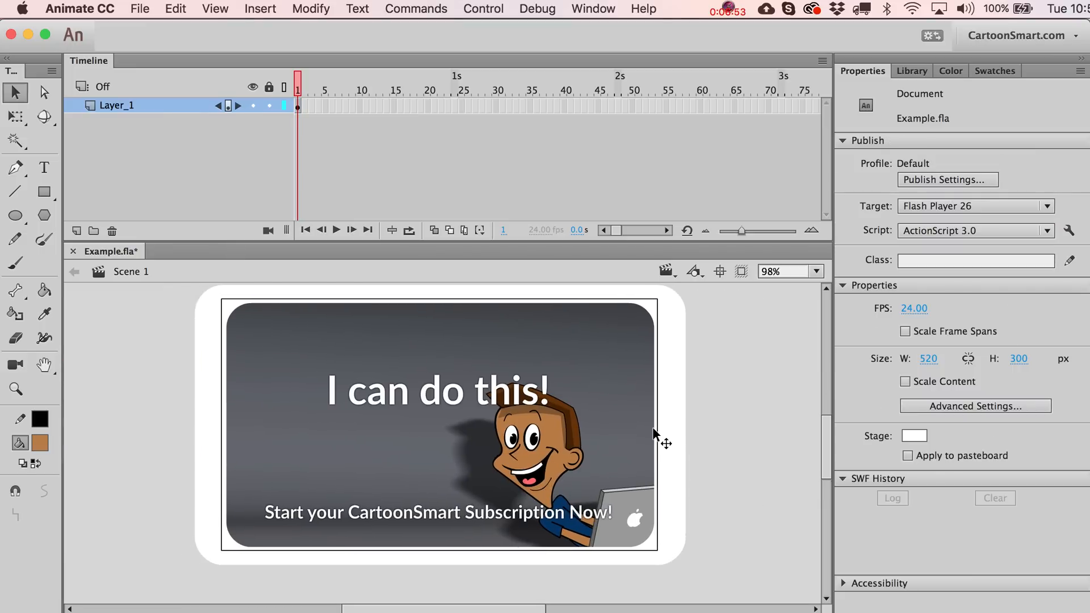
mouse_move(706, 451)
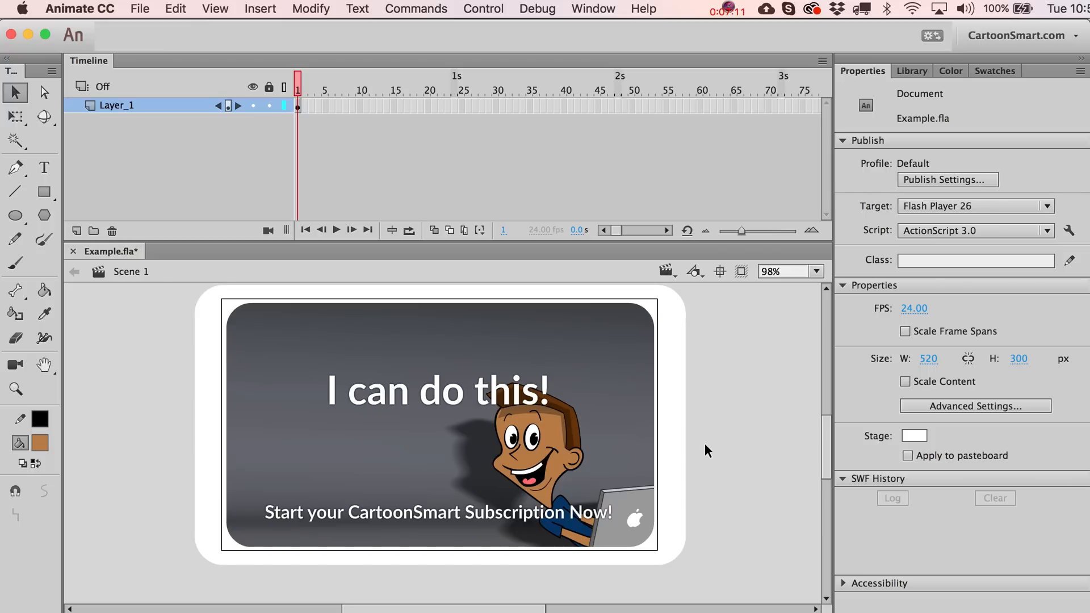
mouse_move(255, 215)
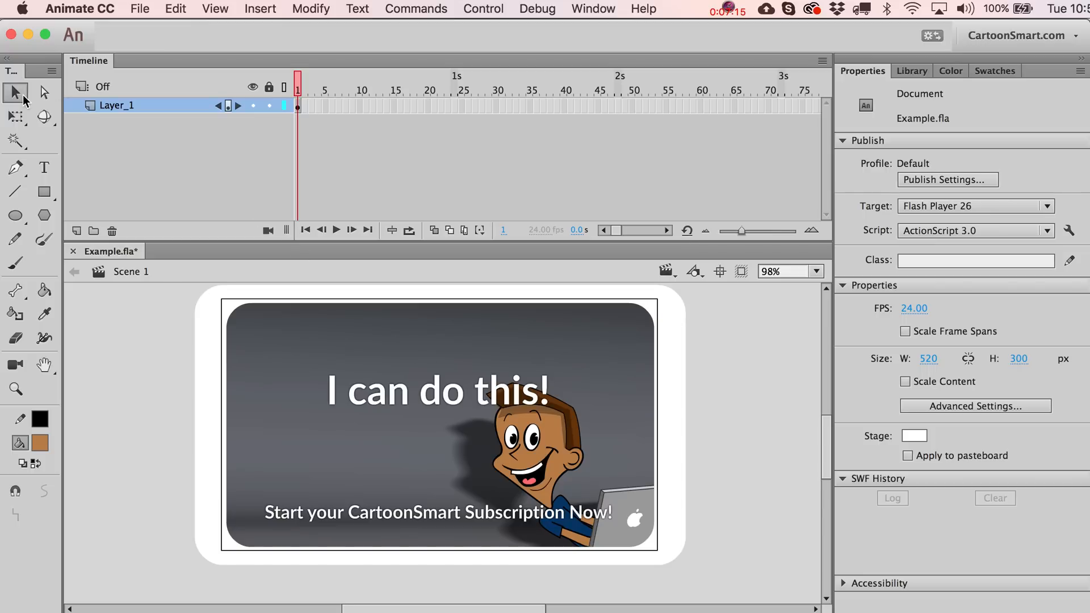
mouse_move(15, 92)
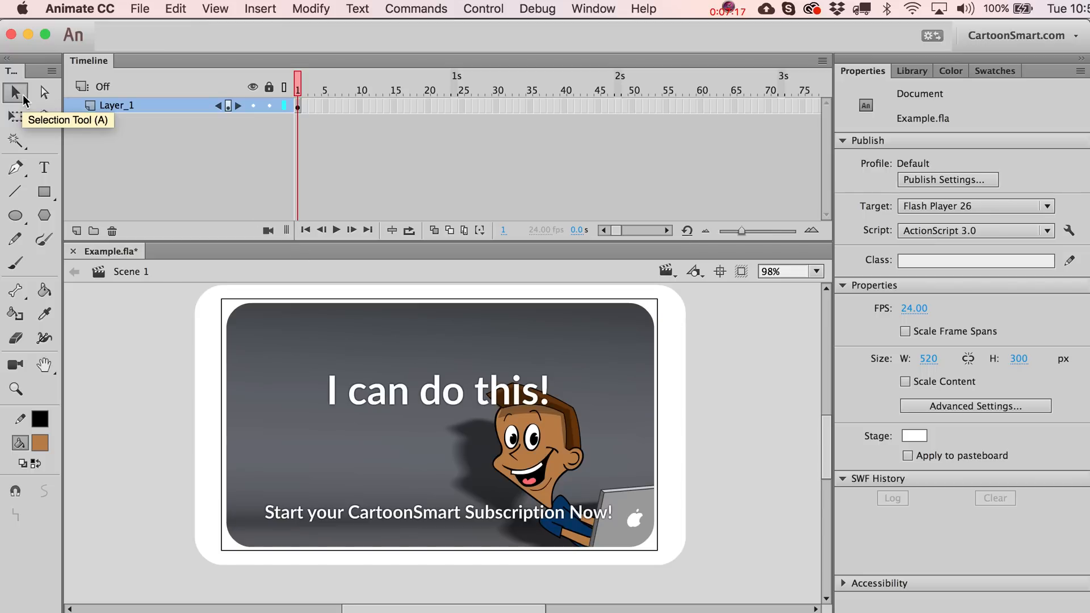
mouse_move(14, 138)
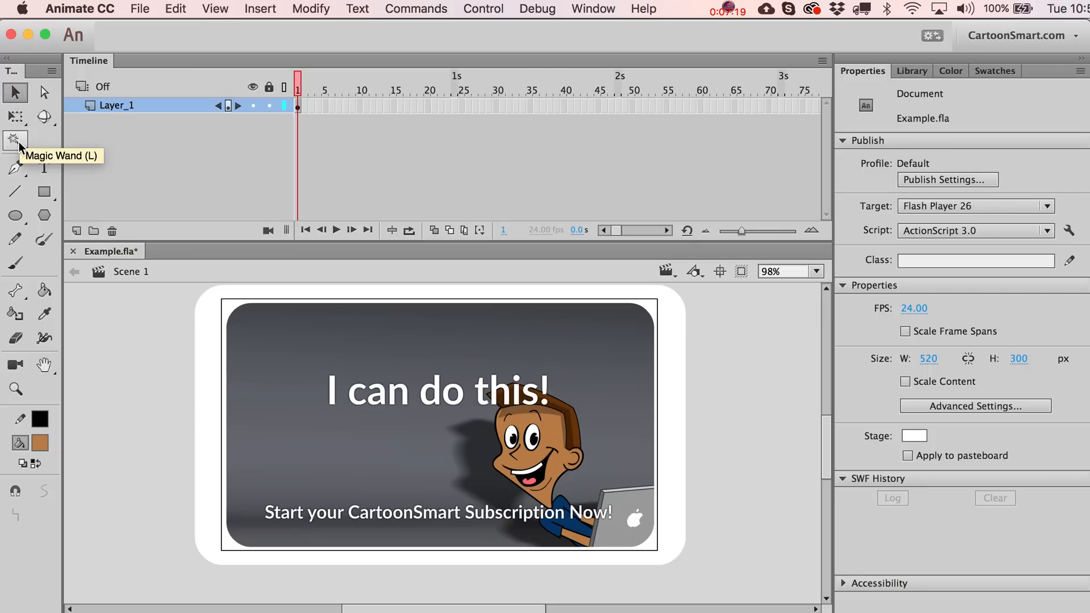
mouse_move(43, 116)
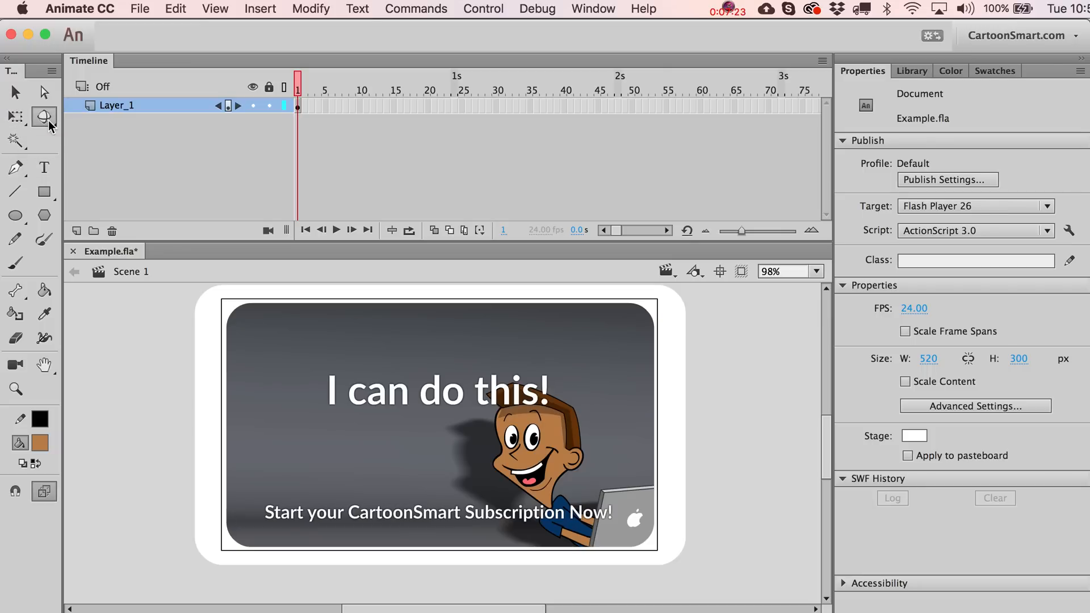
mouse_move(44, 116)
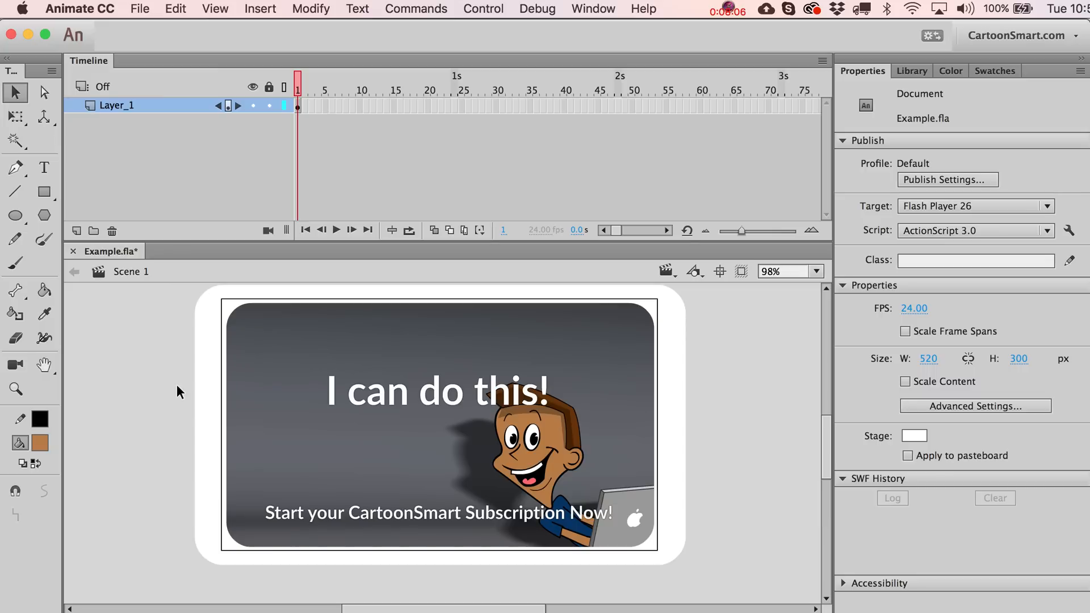
mouse_move(586, 324)
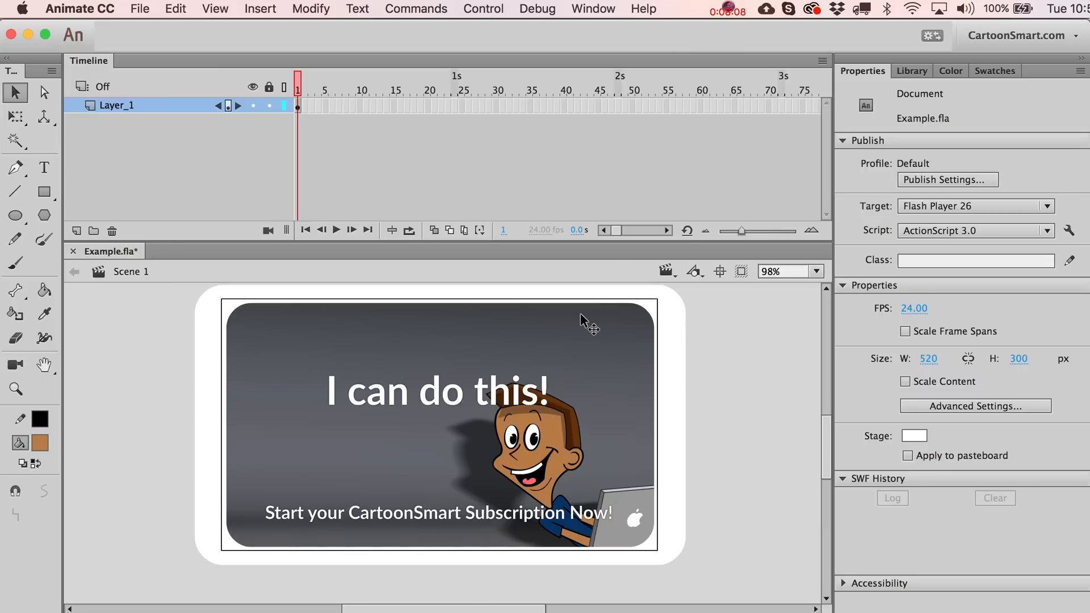